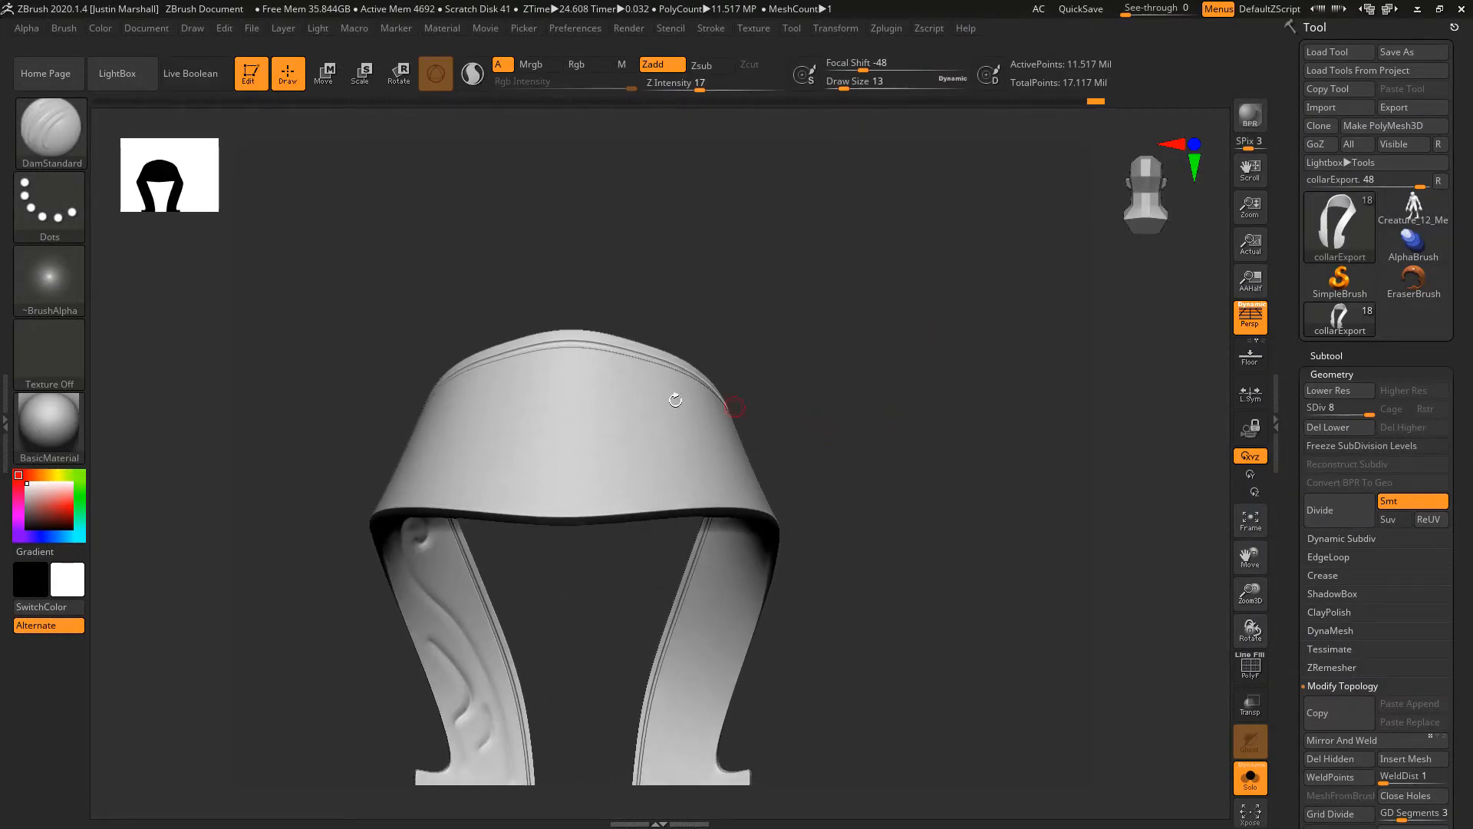
pyautogui.moveTo(767, 322)
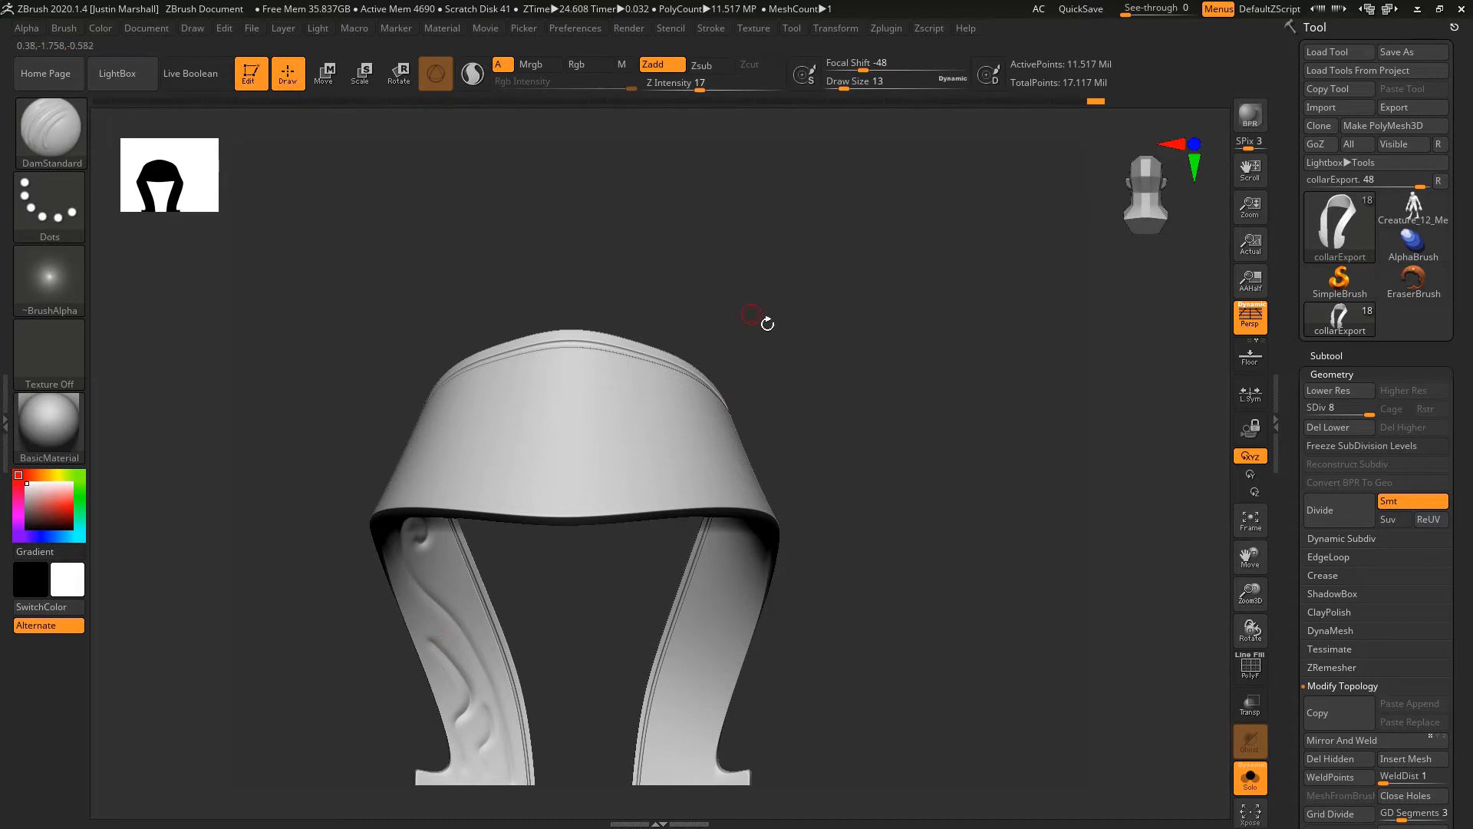
# With a larger DamStandard Zsub brush, carve a top-edge groove and tall leaf outlines on the collar's back.
pyautogui.moveTo(761, 319); pyautogui.dragTo(667, 429)
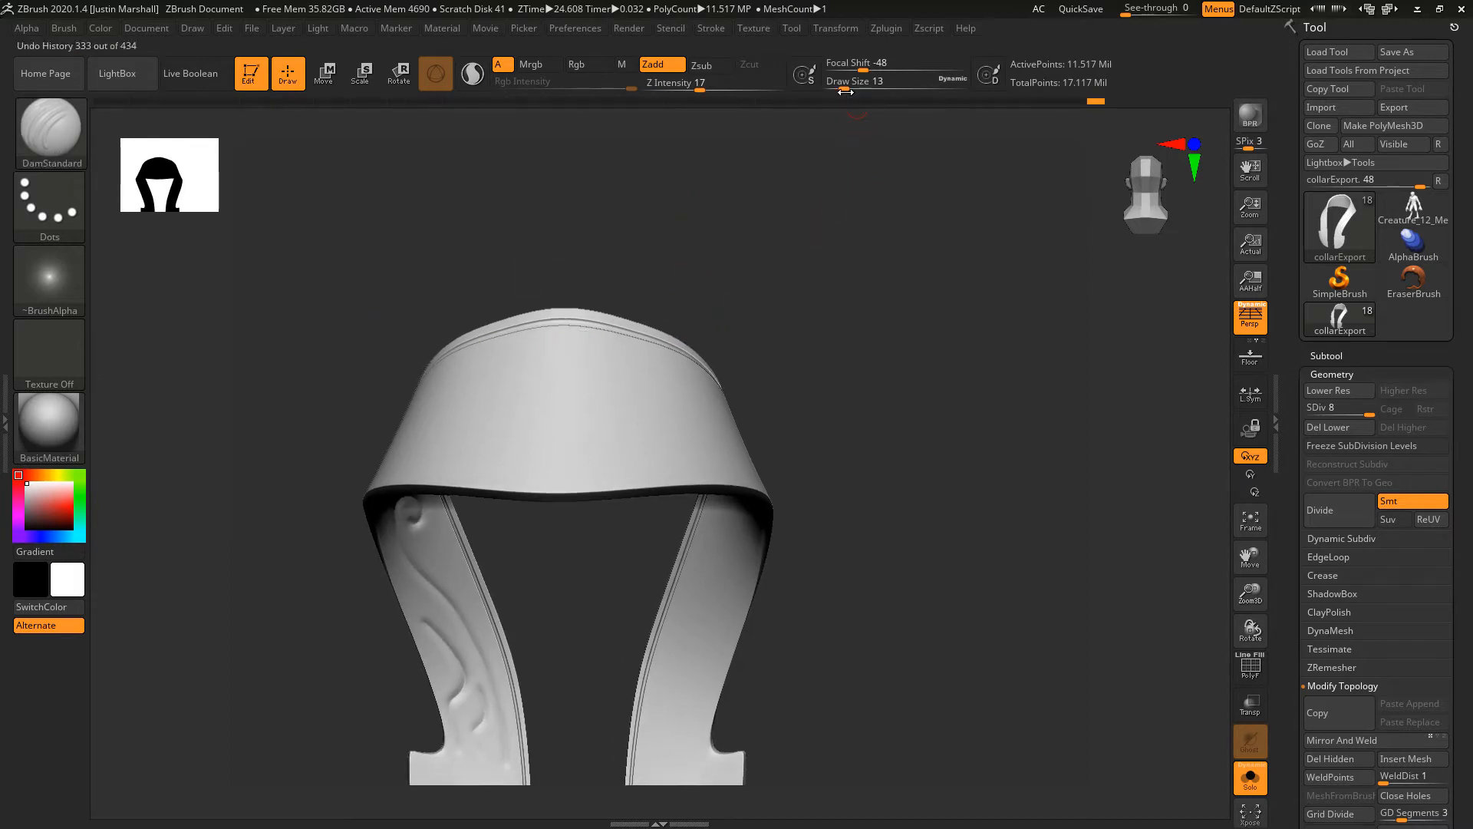
pyautogui.click(710, 27)
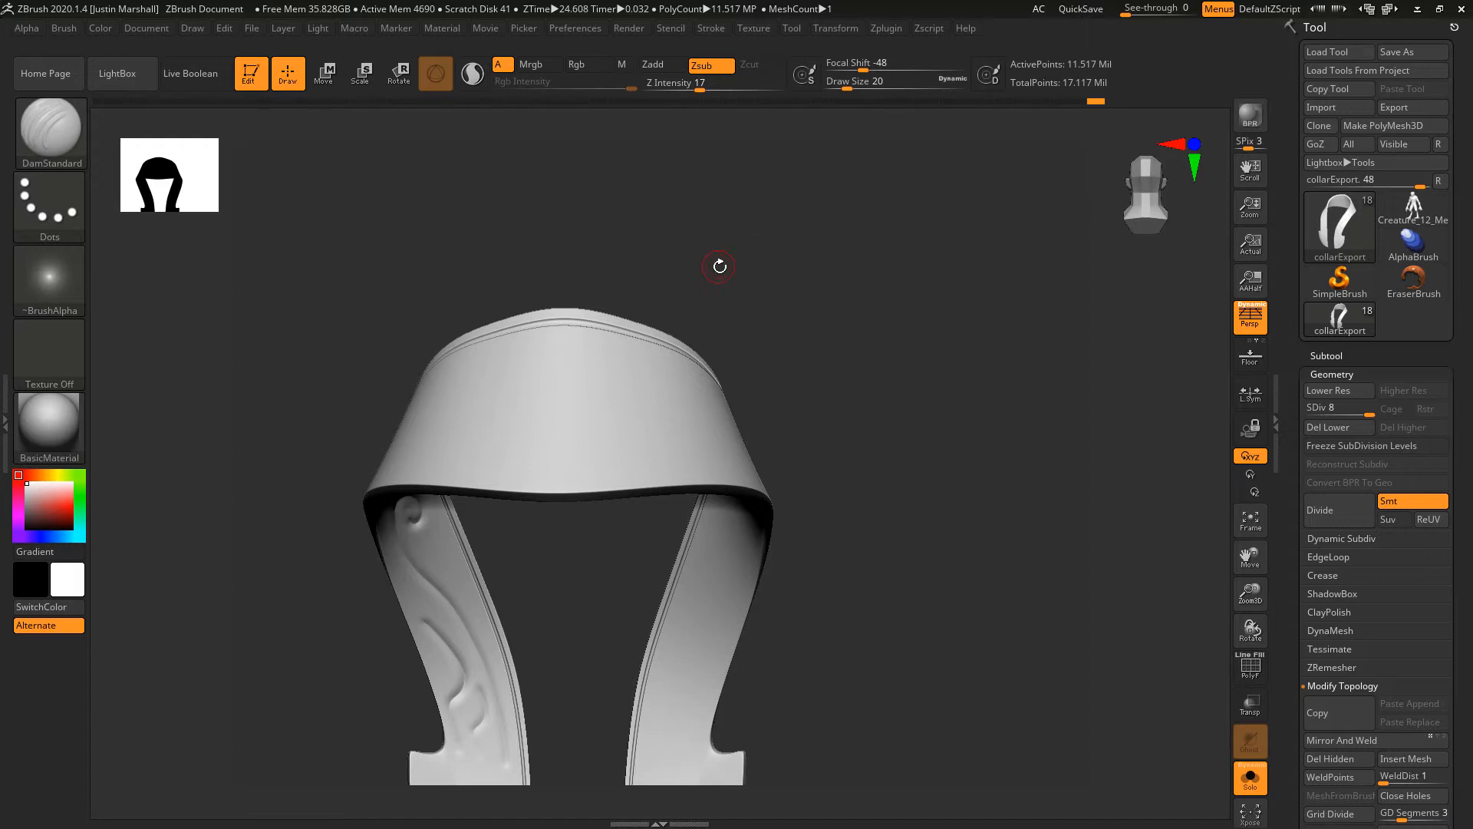
pyautogui.click(836, 28)
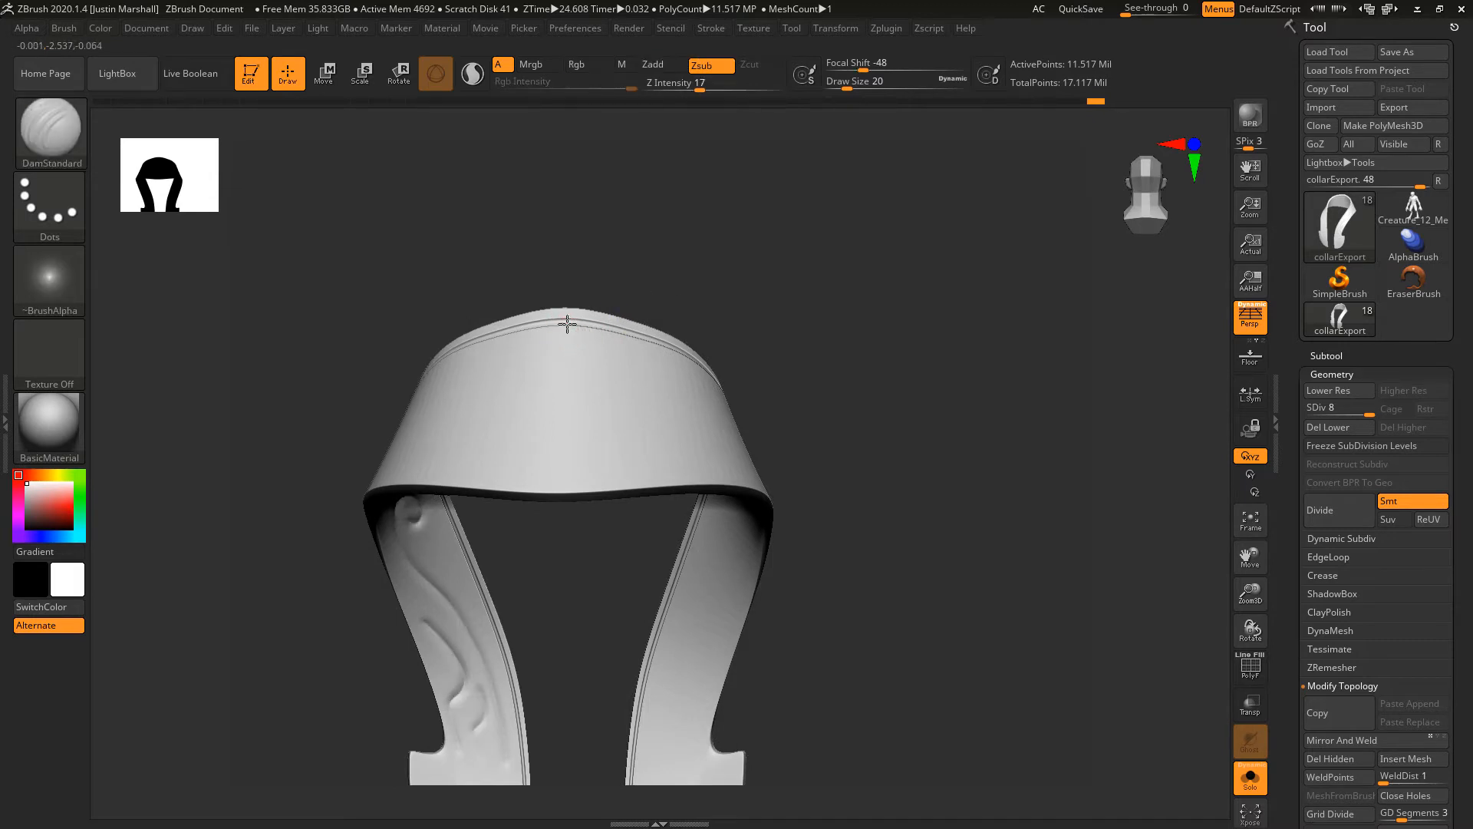
pyautogui.moveTo(567, 324); pyautogui.dragTo(612, 405)
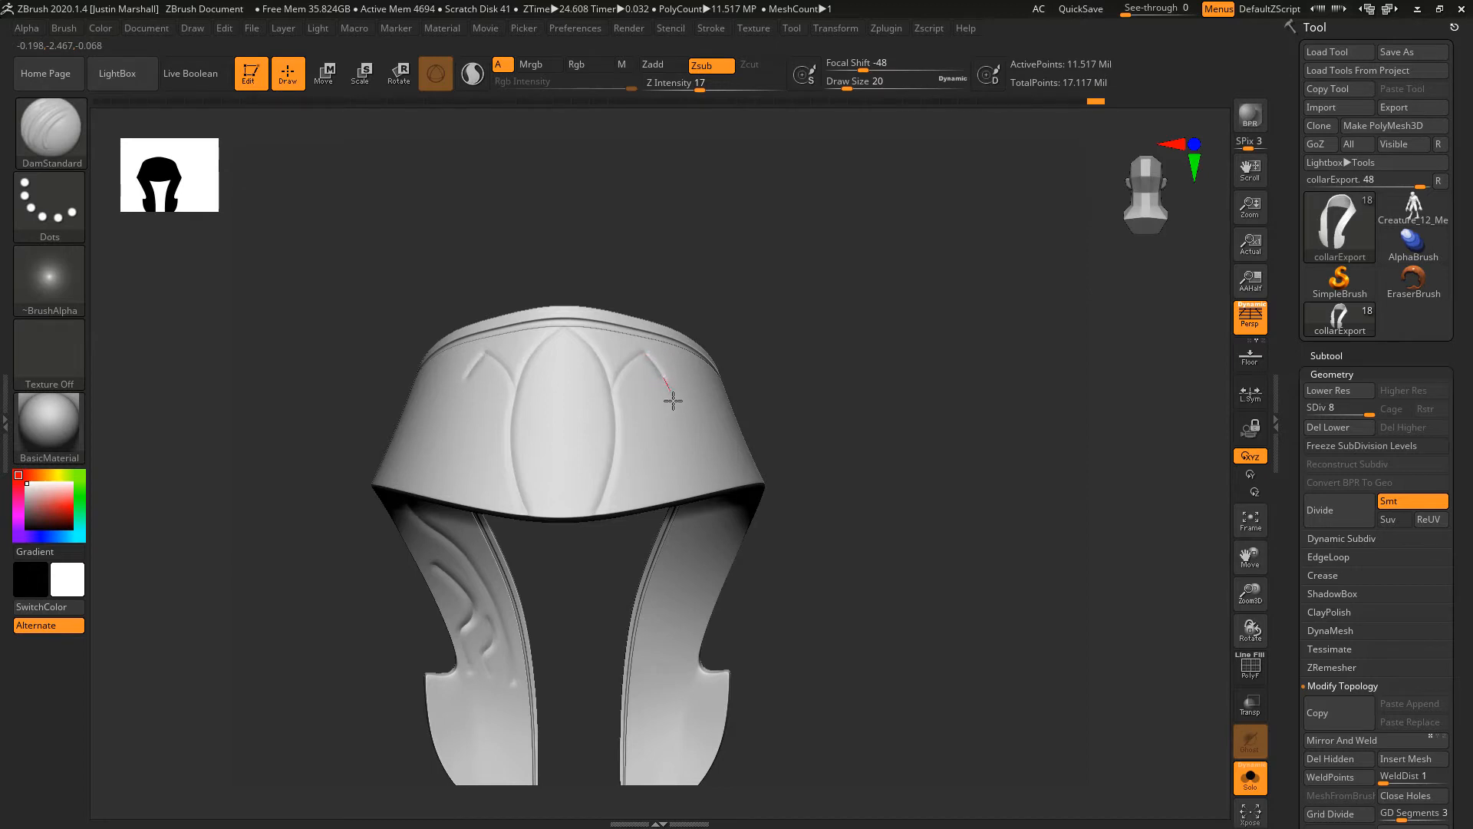
pyautogui.moveTo(672, 399); pyautogui.dragTo(634, 524)
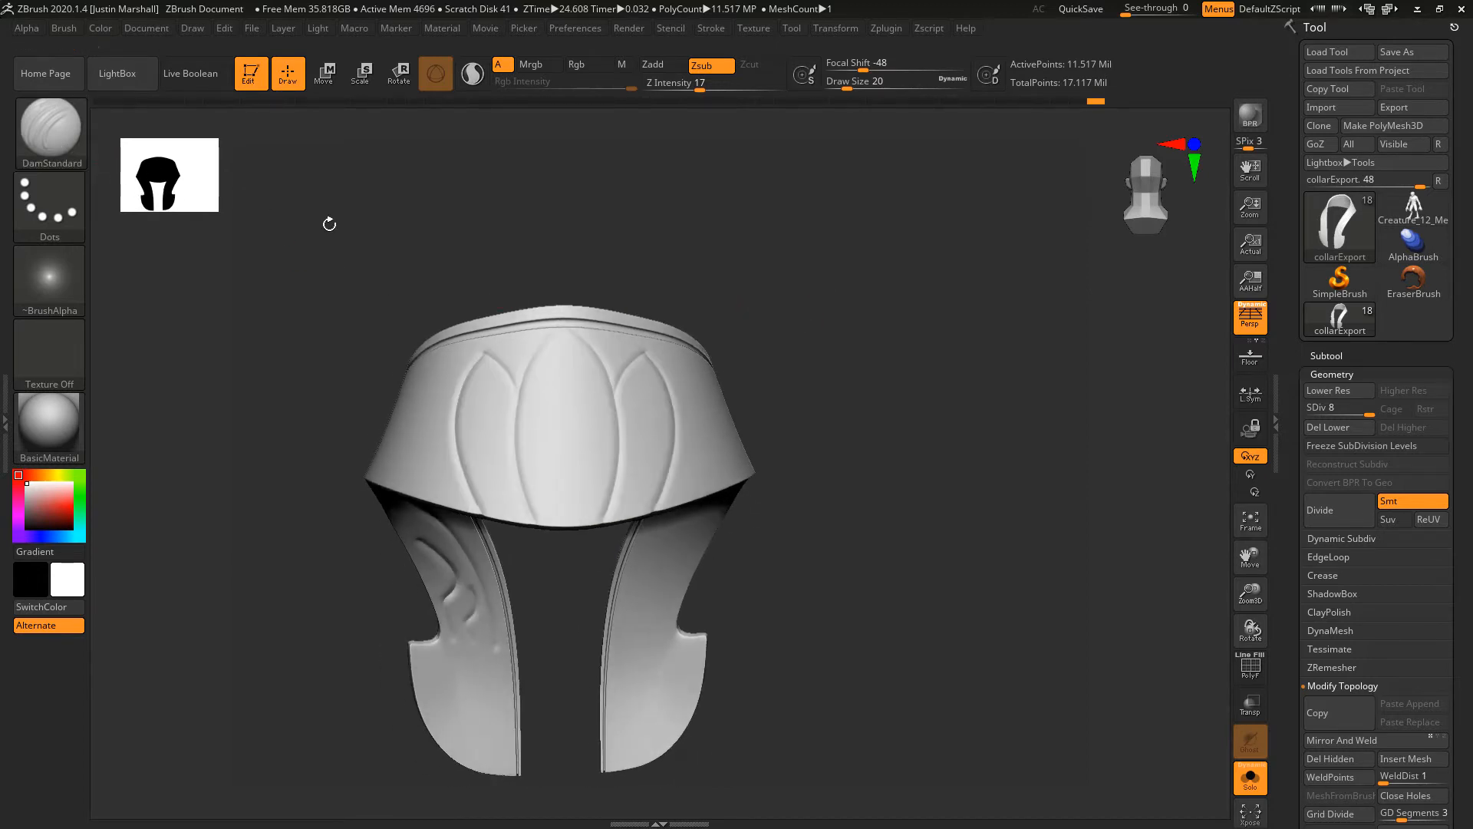
# With the Standard brush on Zadd, raise center ribs down the leaves, then return to DamStandard Zsub.
pyautogui.click(49, 129)
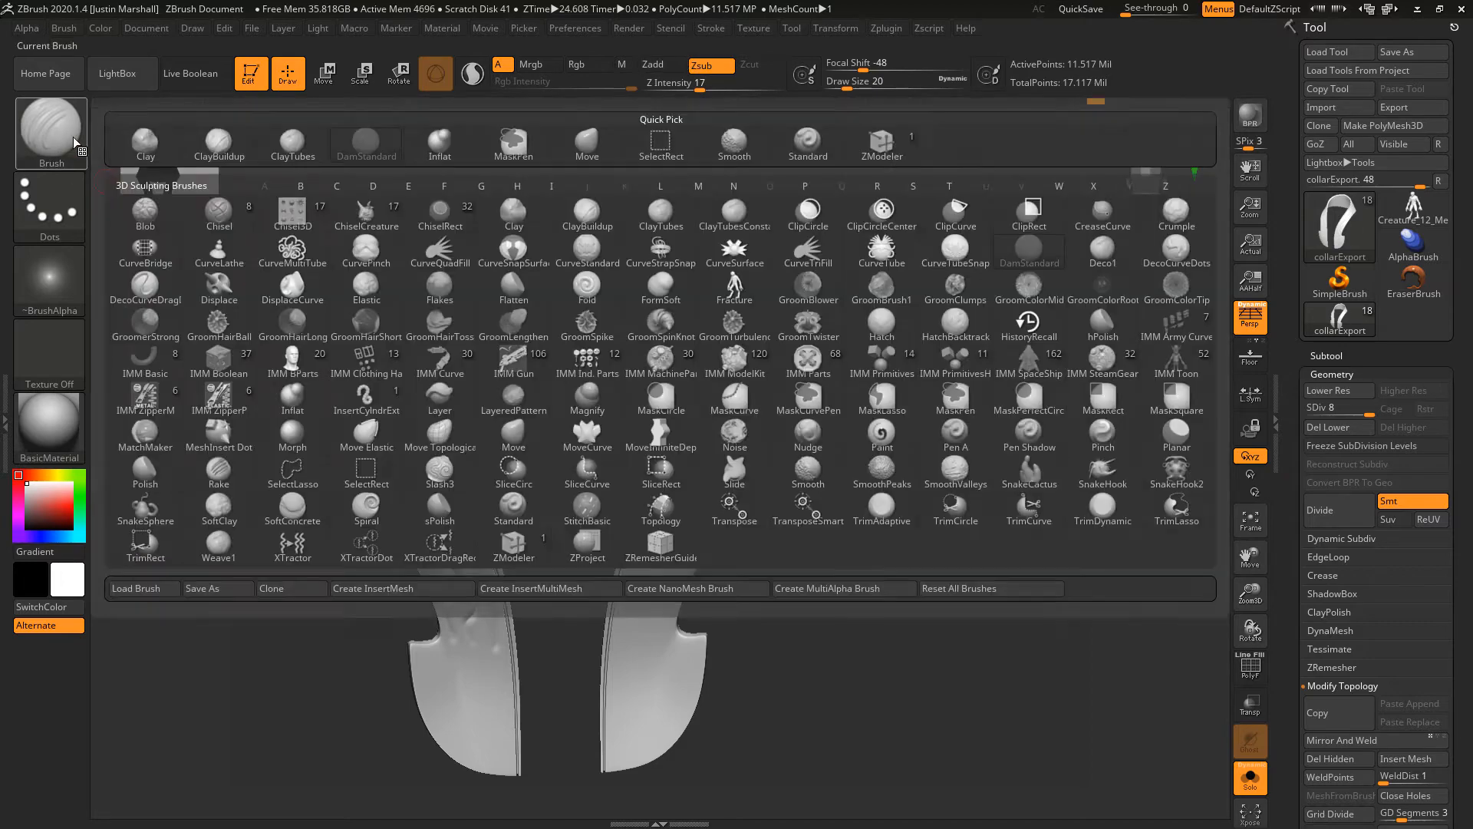
pyautogui.click(807, 142)
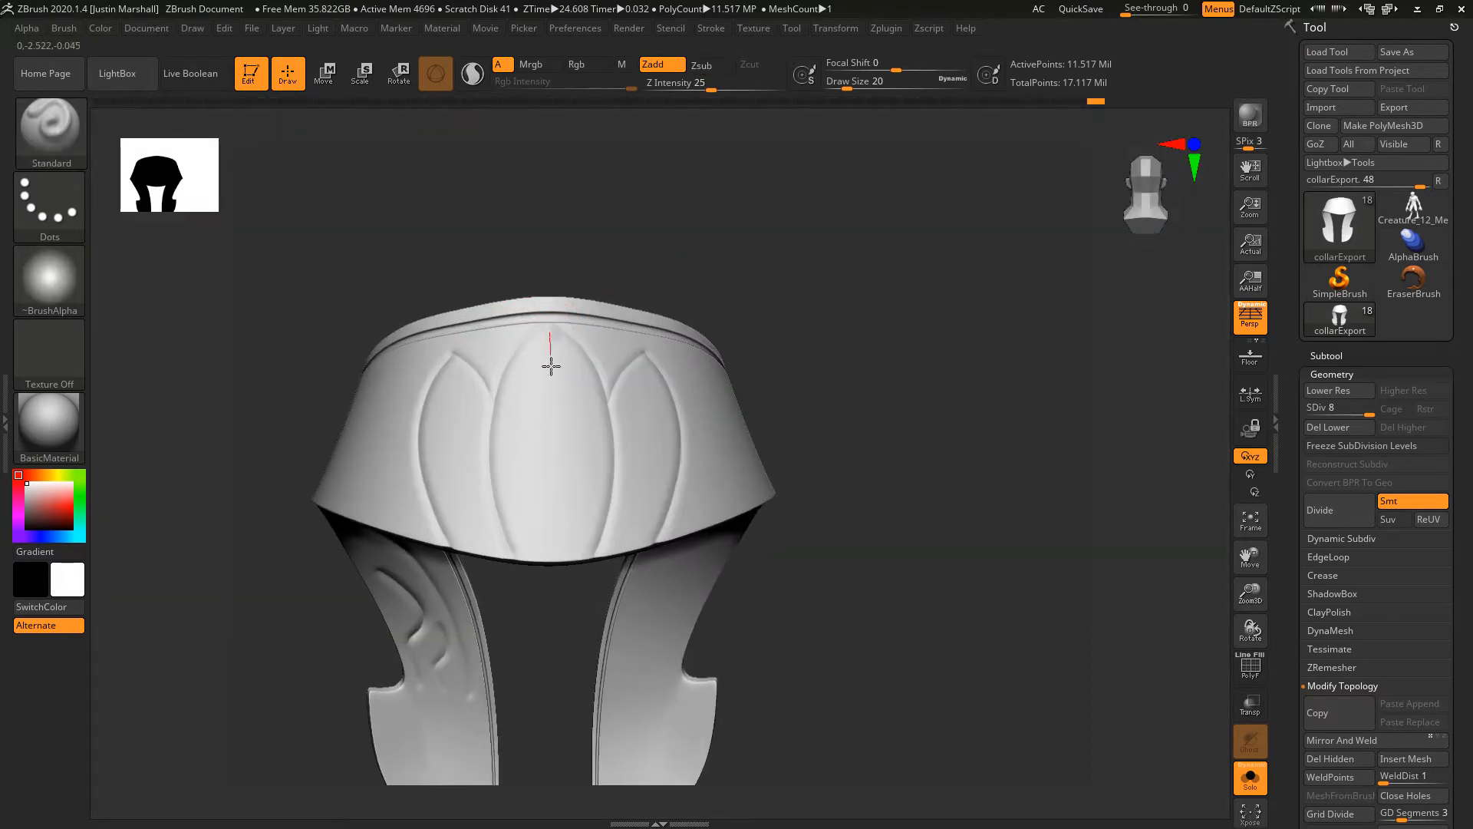
pyautogui.moveTo(551, 349); pyautogui.dragTo(554, 539)
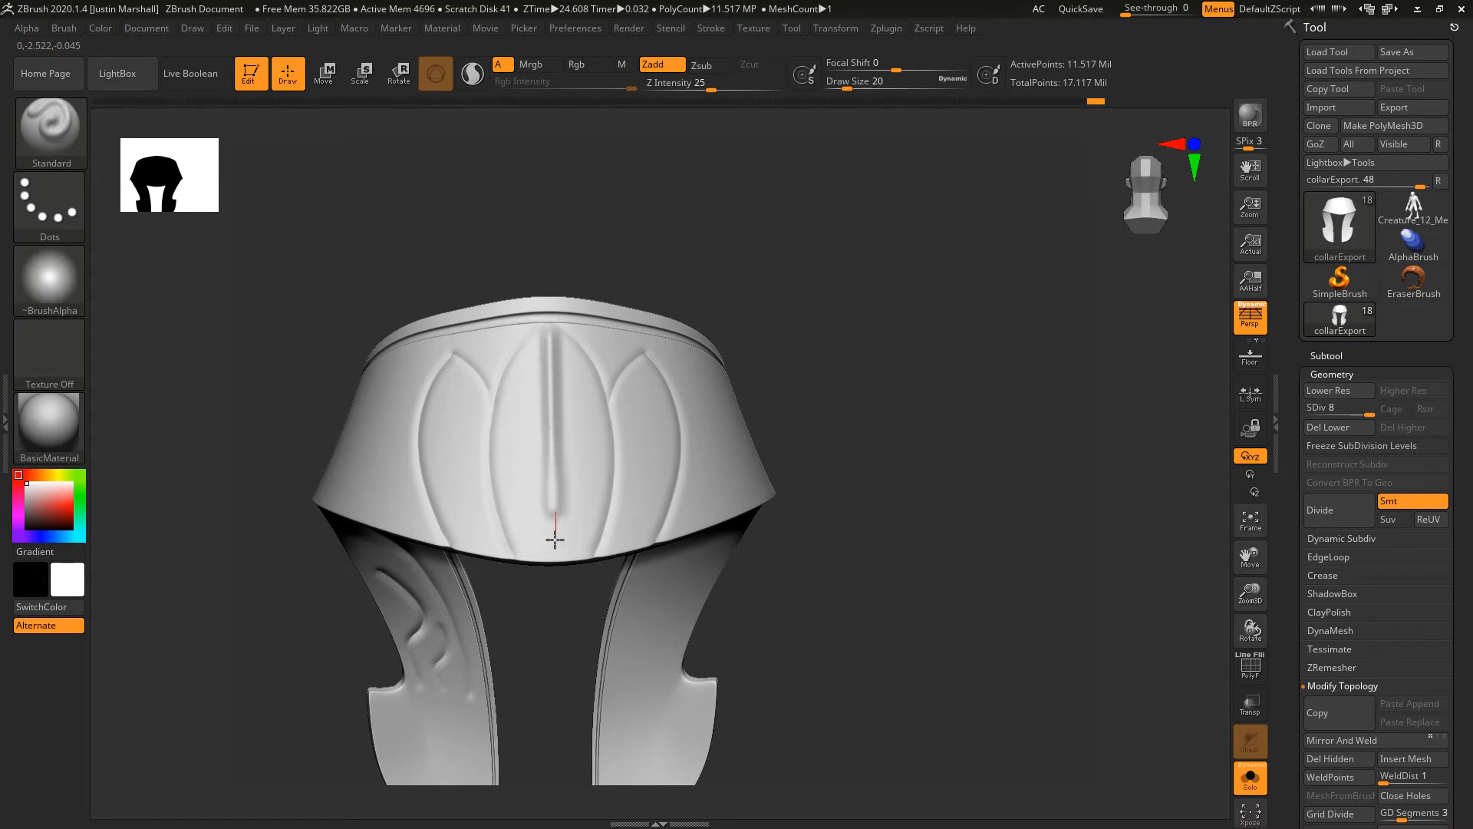
pyautogui.moveTo(632, 236)
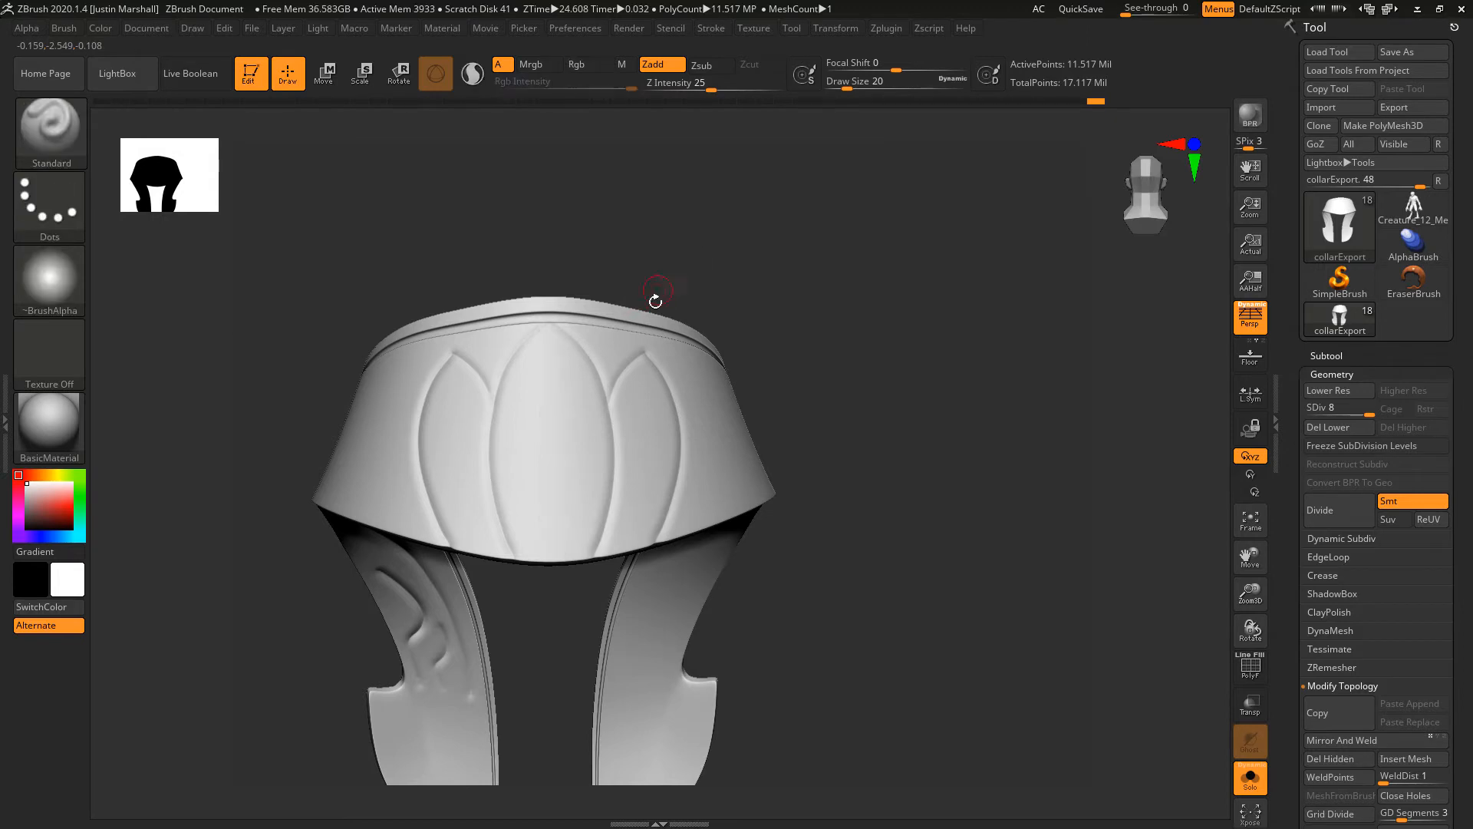
pyautogui.moveTo(555, 555)
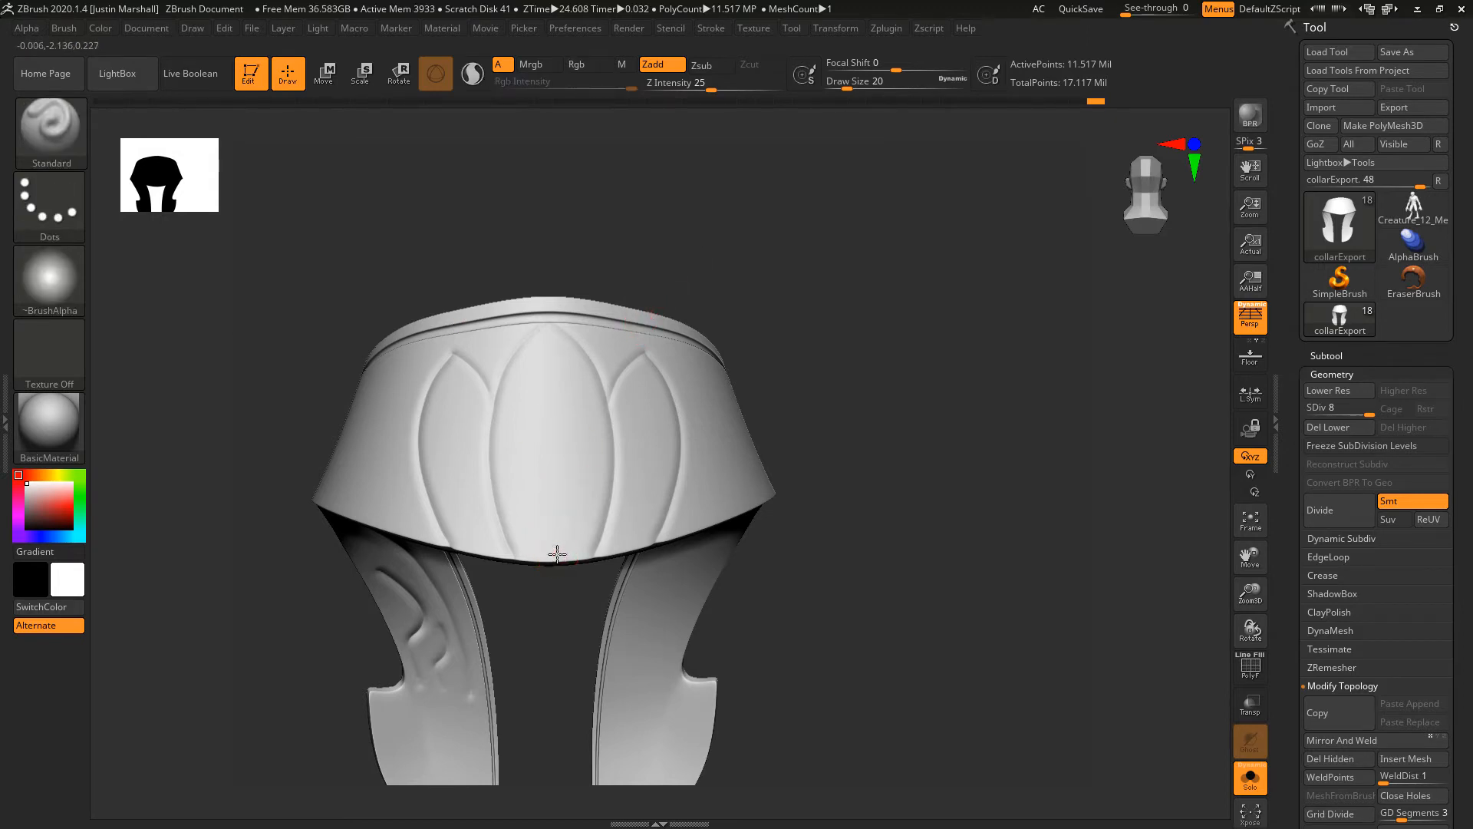
pyautogui.moveTo(556, 554); pyautogui.dragTo(544, 320)
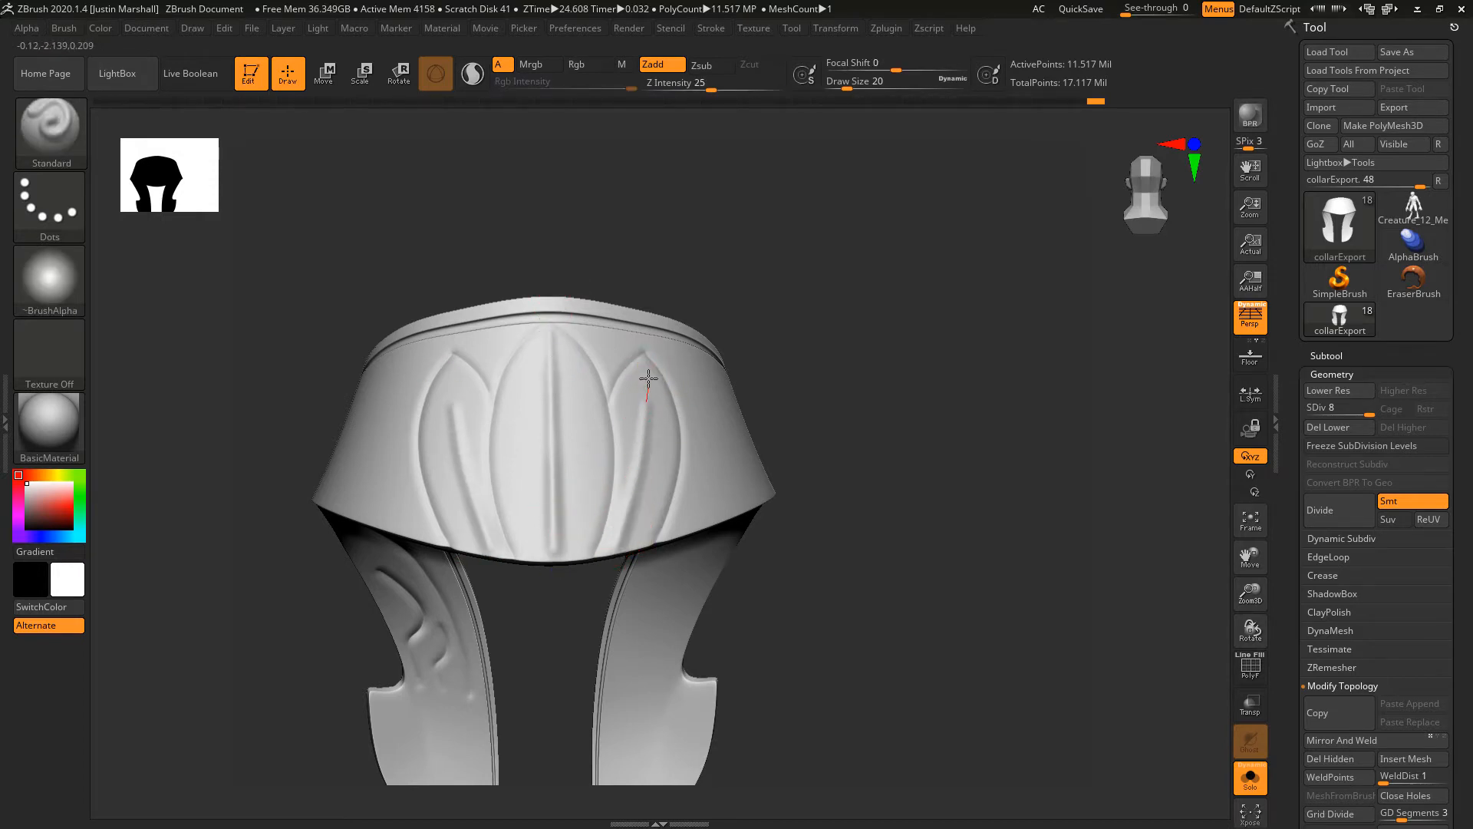
pyautogui.click(436, 72)
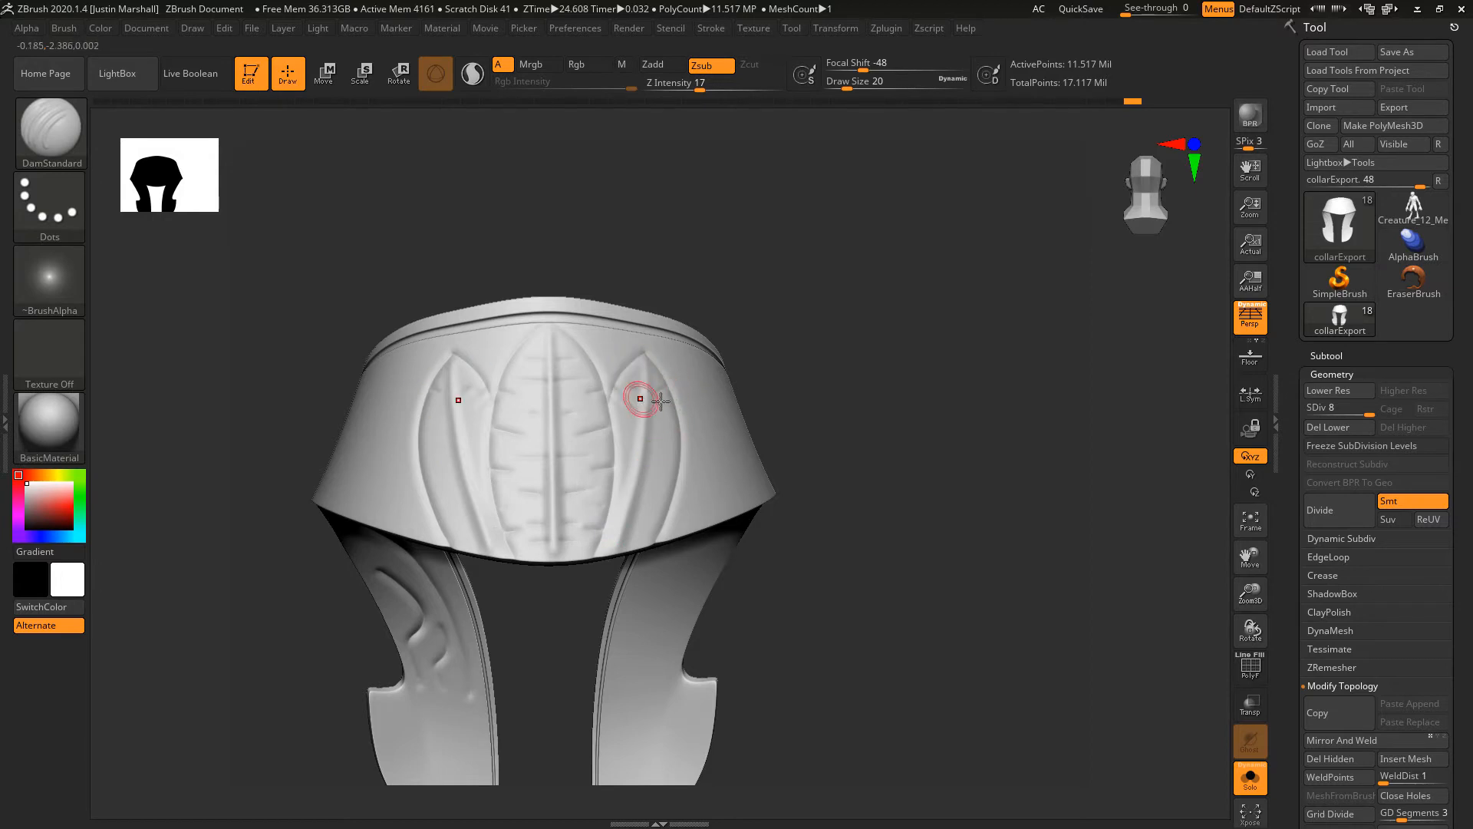
# Cut vein notches along a leaf, reach the side leaves, and build up clay between the veins.
pyautogui.moveTo(643, 399); pyautogui.dragTo(630, 460)
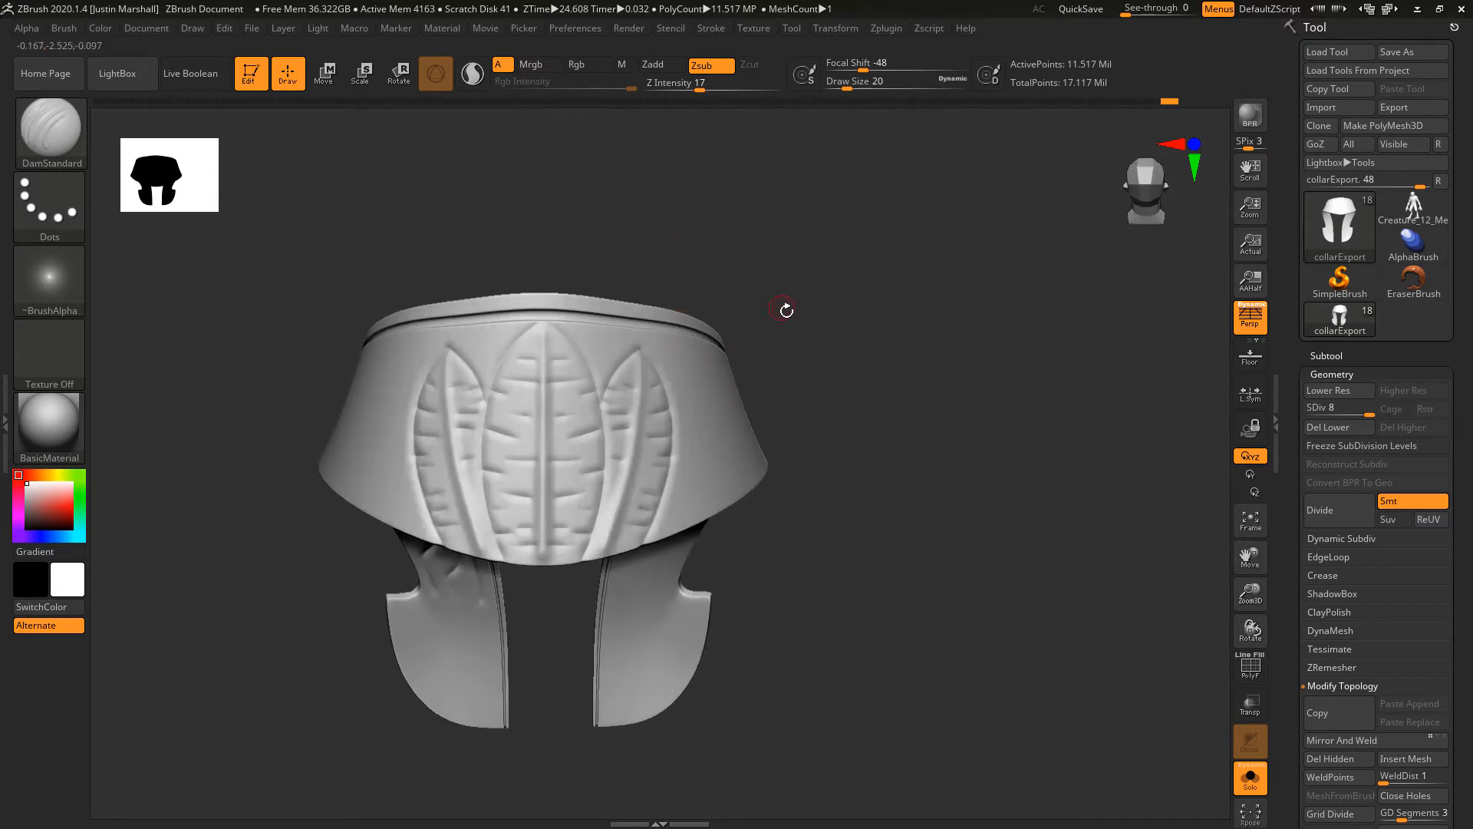
pyautogui.moveTo(784, 309); pyautogui.dragTo(702, 340)
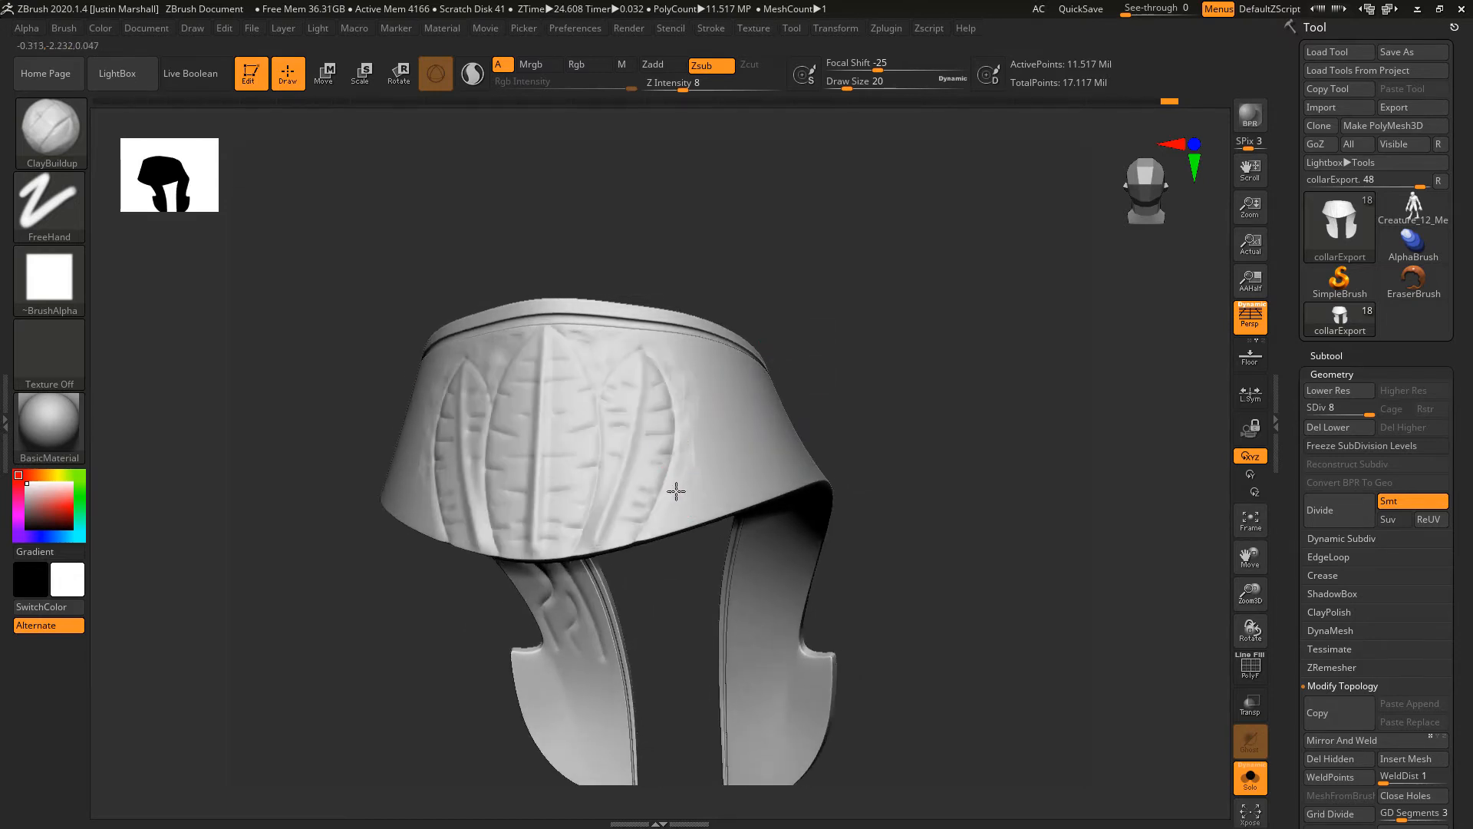
pyautogui.moveTo(677, 491); pyautogui.dragTo(803, 384)
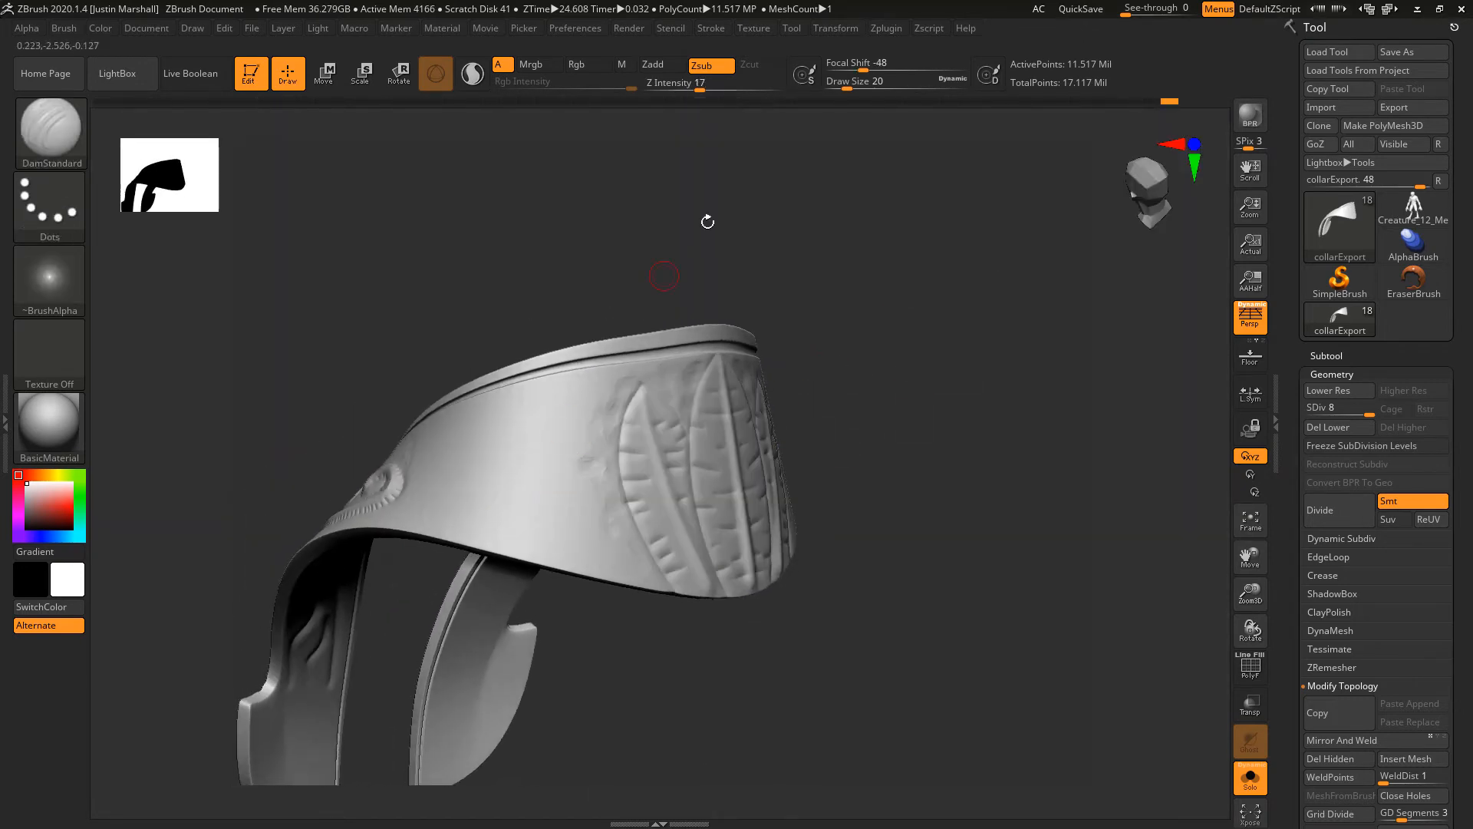
pyautogui.moveTo(598, 464)
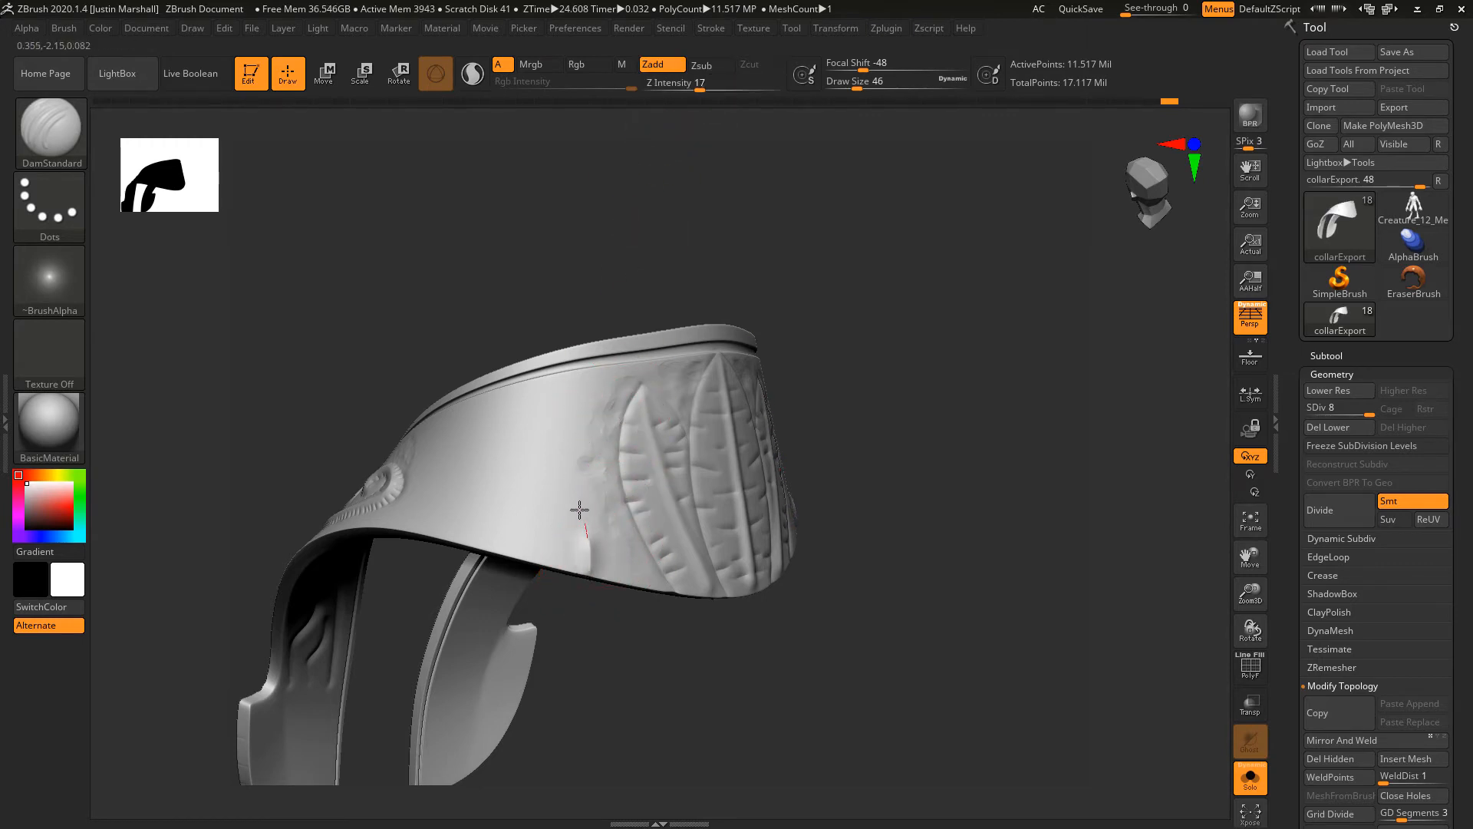
# Carve a leaf groove and curved feather grooves around the swirl on the collar's side.
pyautogui.moveTo(580, 509); pyautogui.dragTo(462, 434)
pyautogui.write('17')
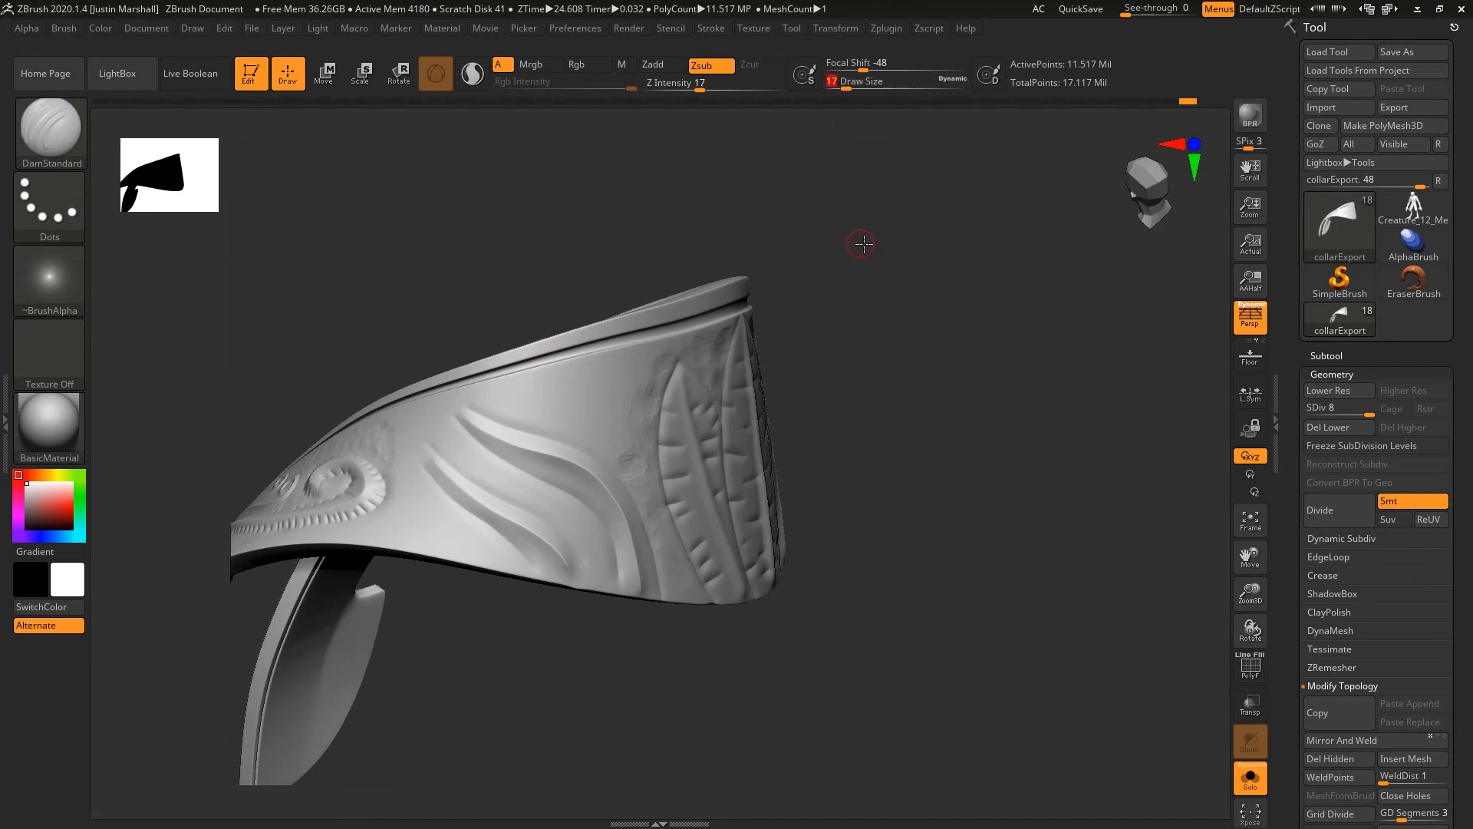
pyautogui.moveTo(859, 244); pyautogui.dragTo(531, 446)
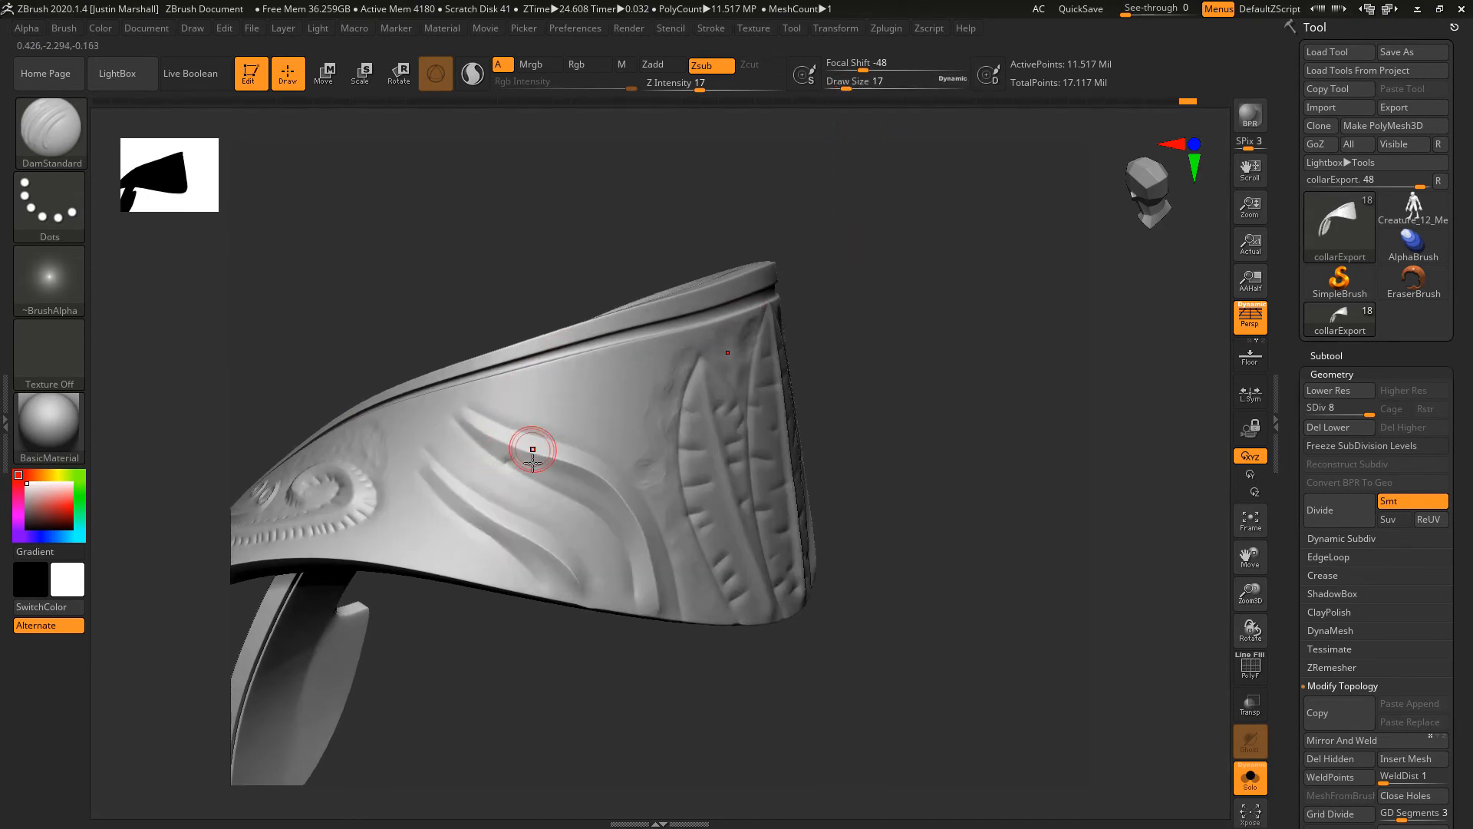
pyautogui.moveTo(531, 448); pyautogui.dragTo(594, 476)
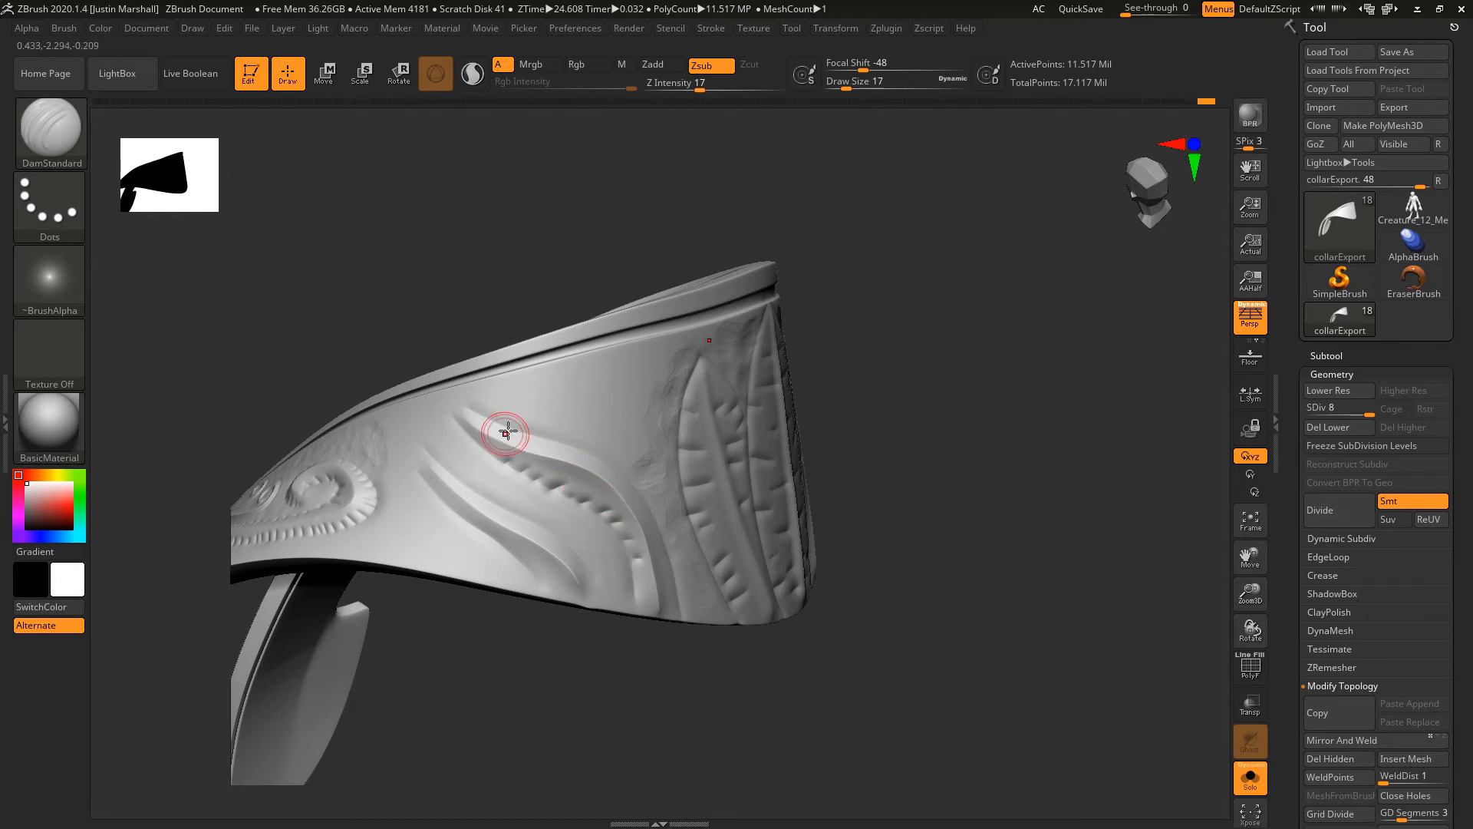
pyautogui.moveTo(508, 432); pyautogui.dragTo(563, 462)
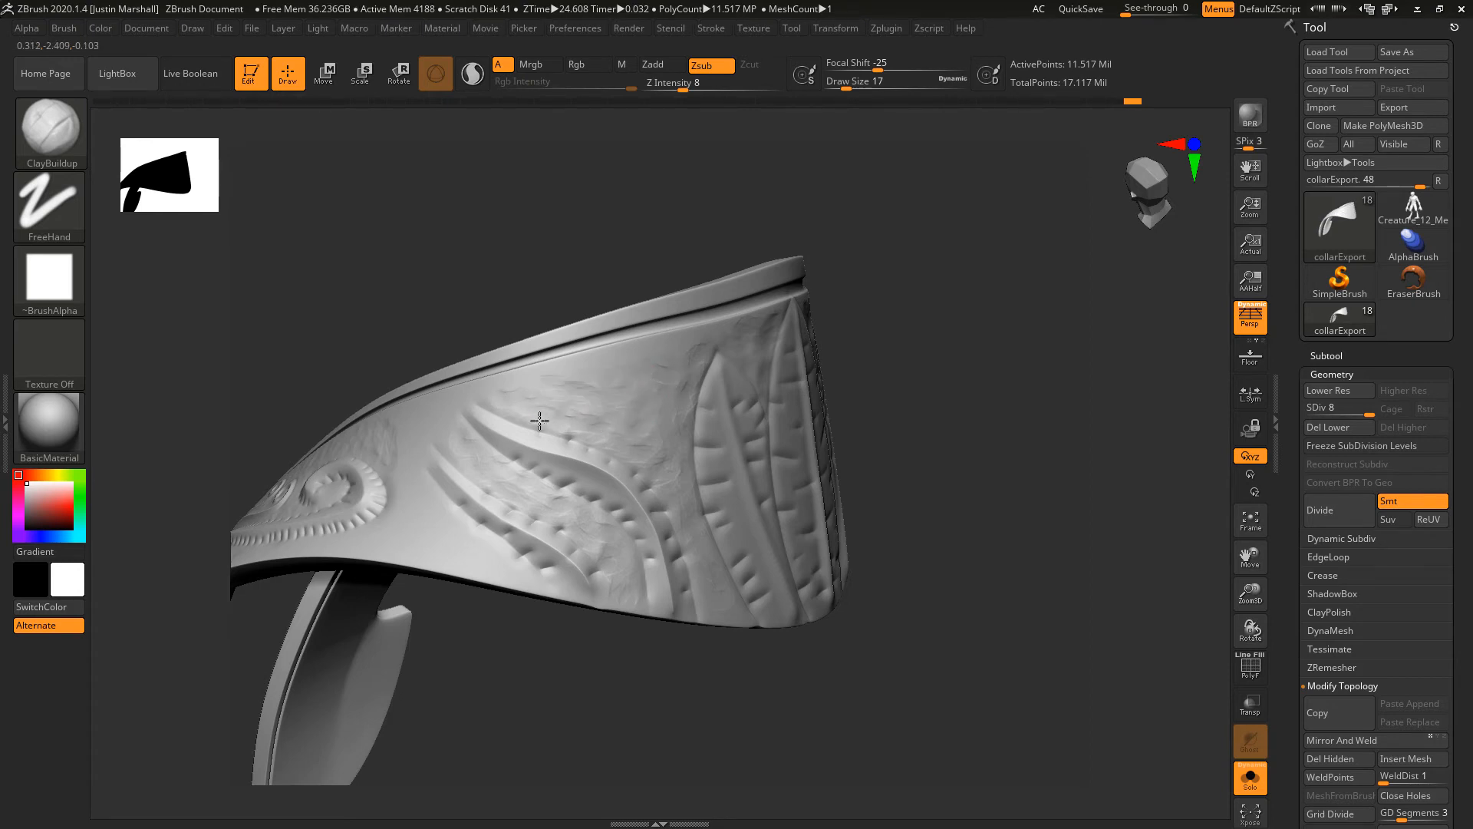
# Scrub ClayBuildup Zsub over the side panel to roughen the surface among the feather grooves.
pyautogui.moveTo(539, 421); pyautogui.dragTo(513, 440)
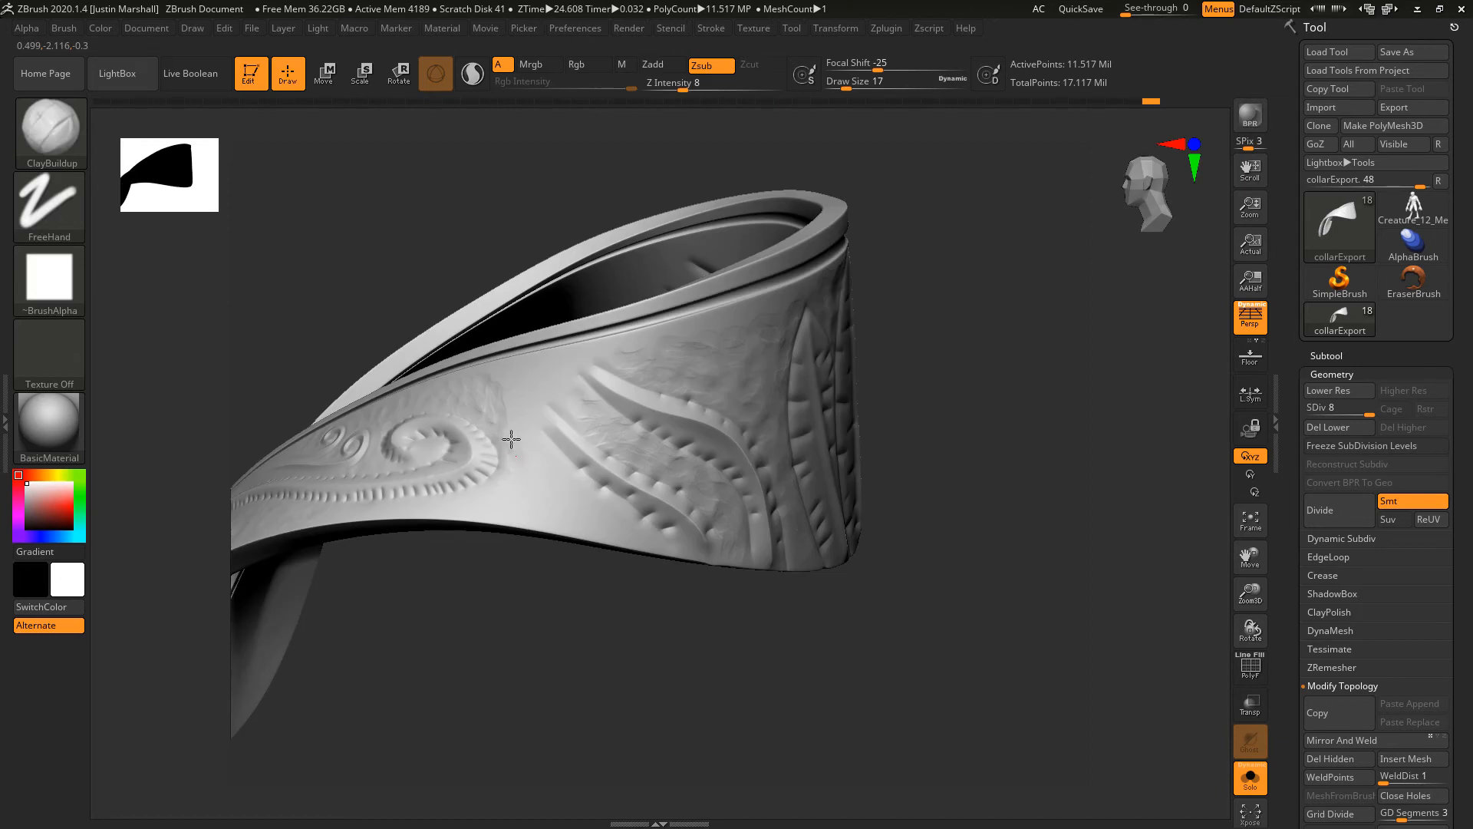
pyautogui.moveTo(562, 382)
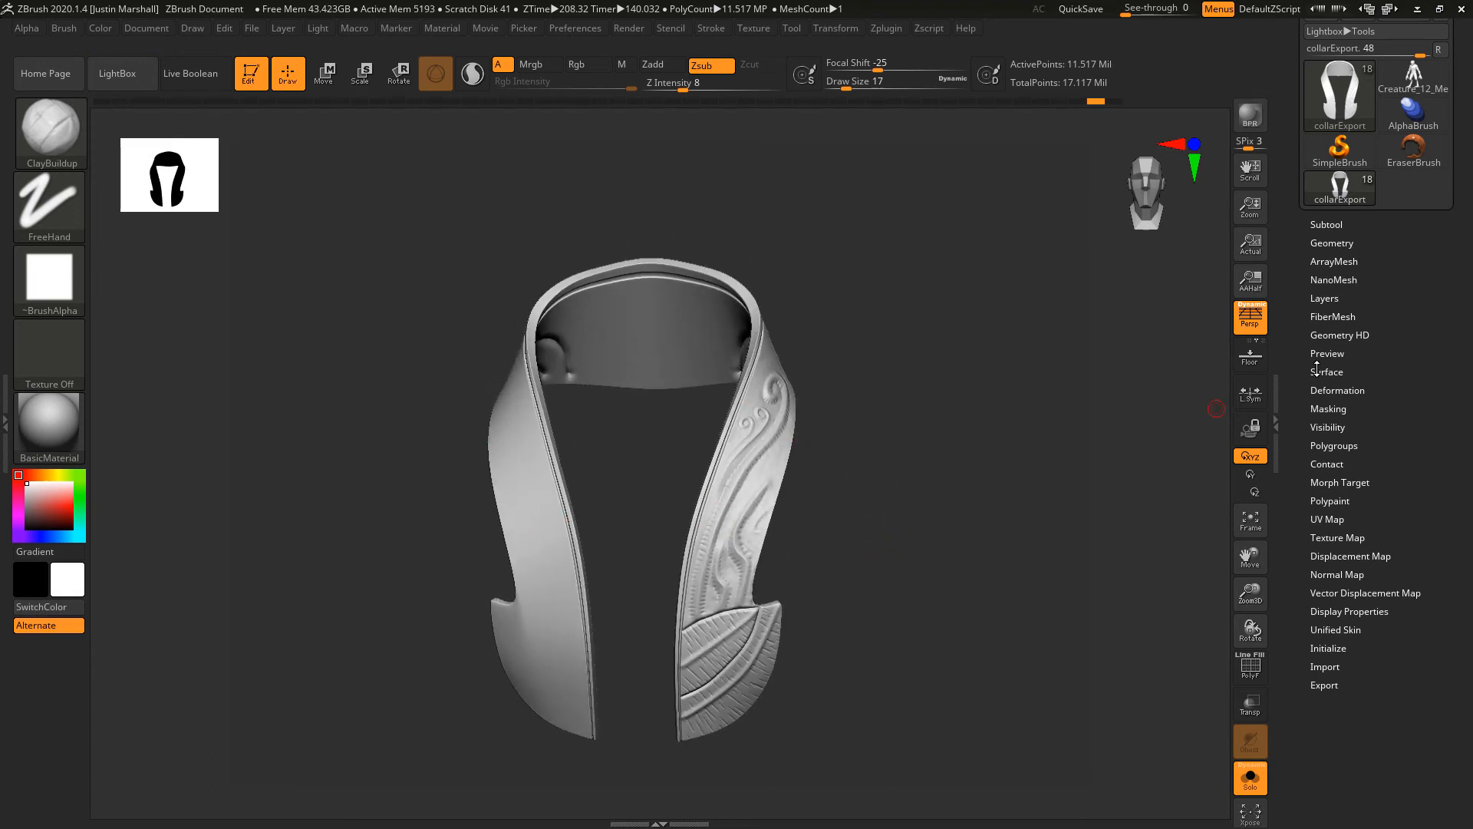
# Mirror the collar across X with SubTool Master, appended as a new SubTool.
pyautogui.click(1332, 243)
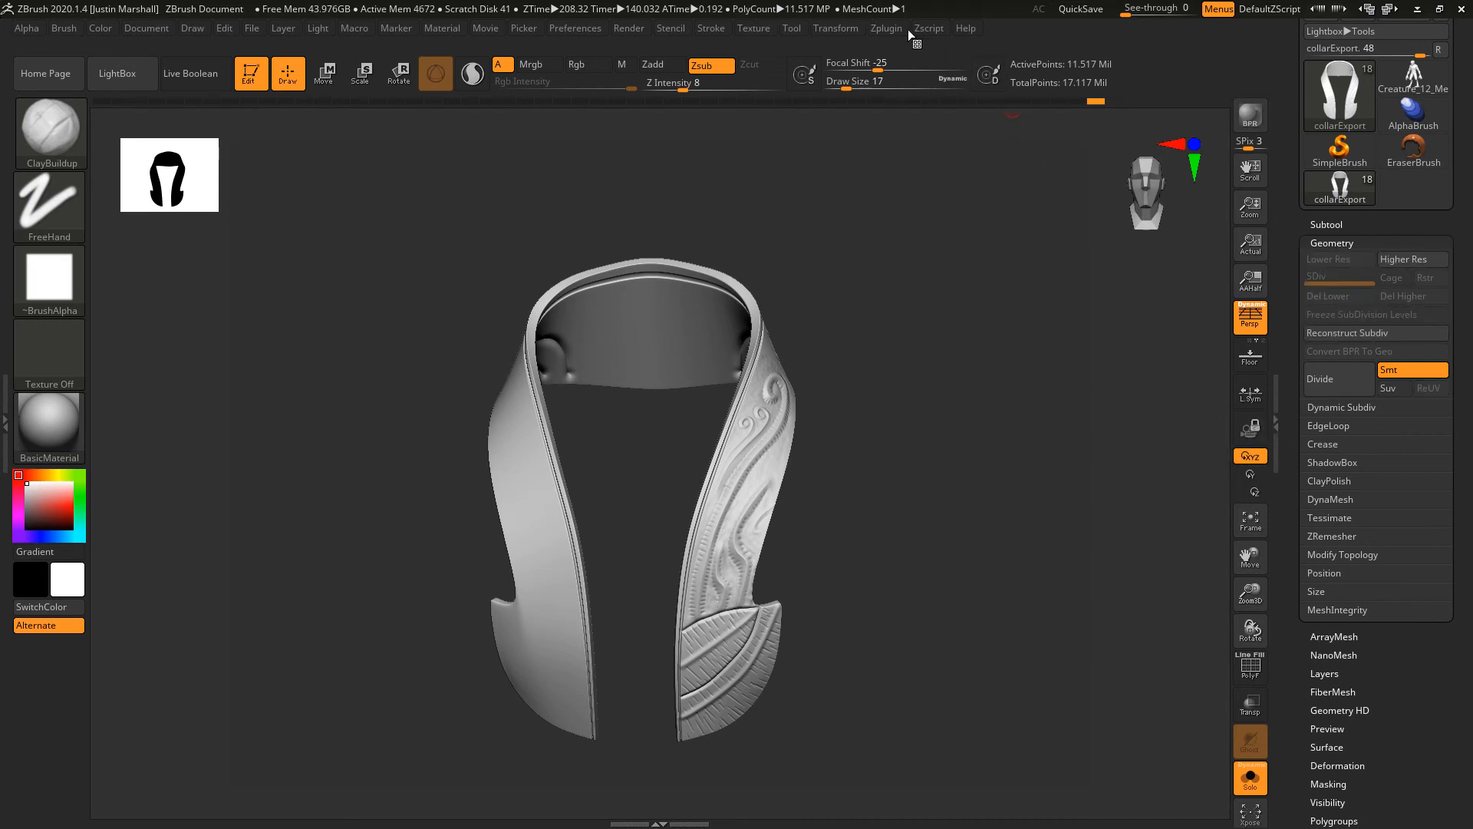
pyautogui.click(887, 28)
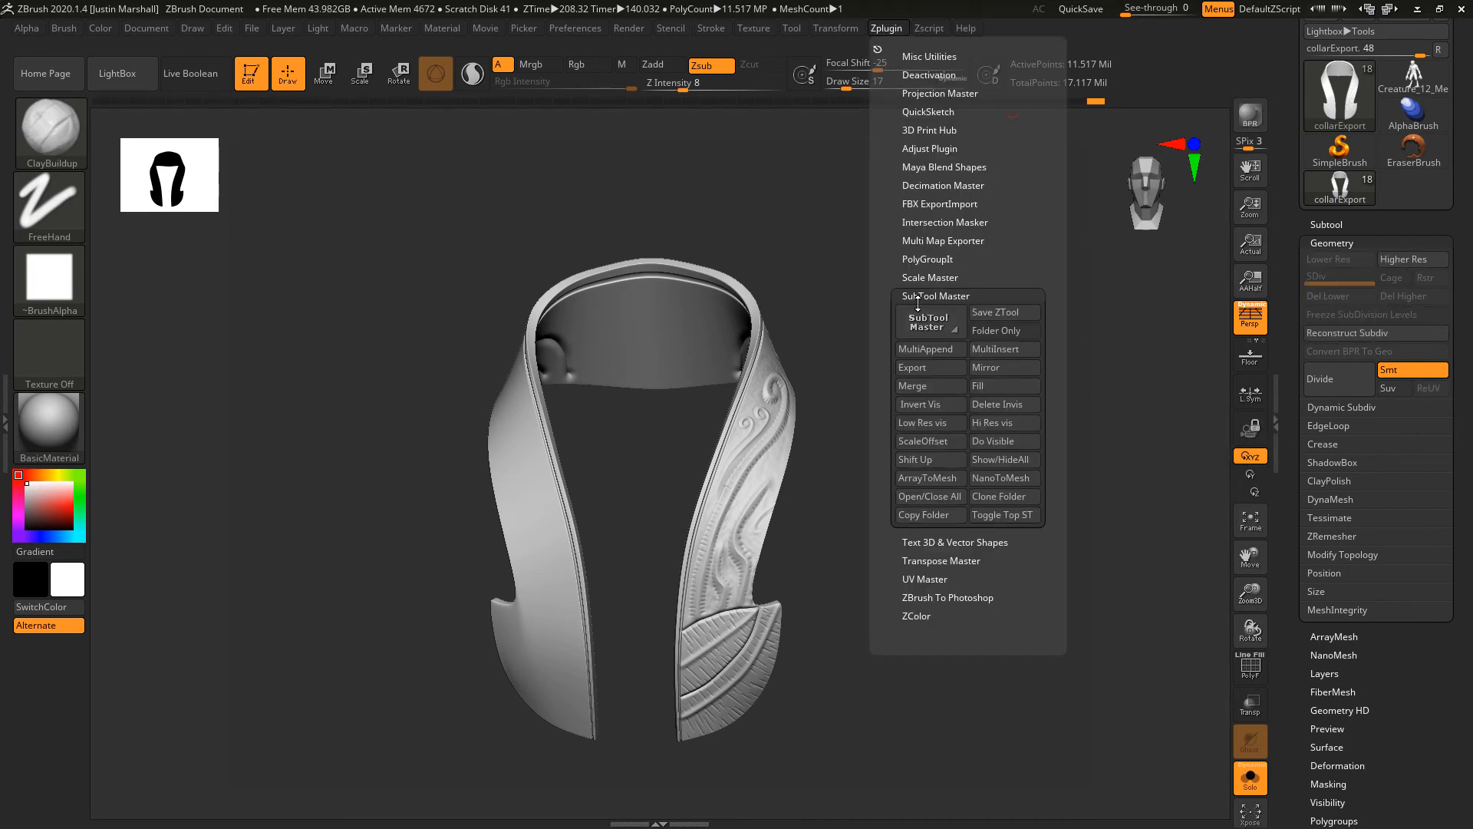
pyautogui.moveTo(998, 368)
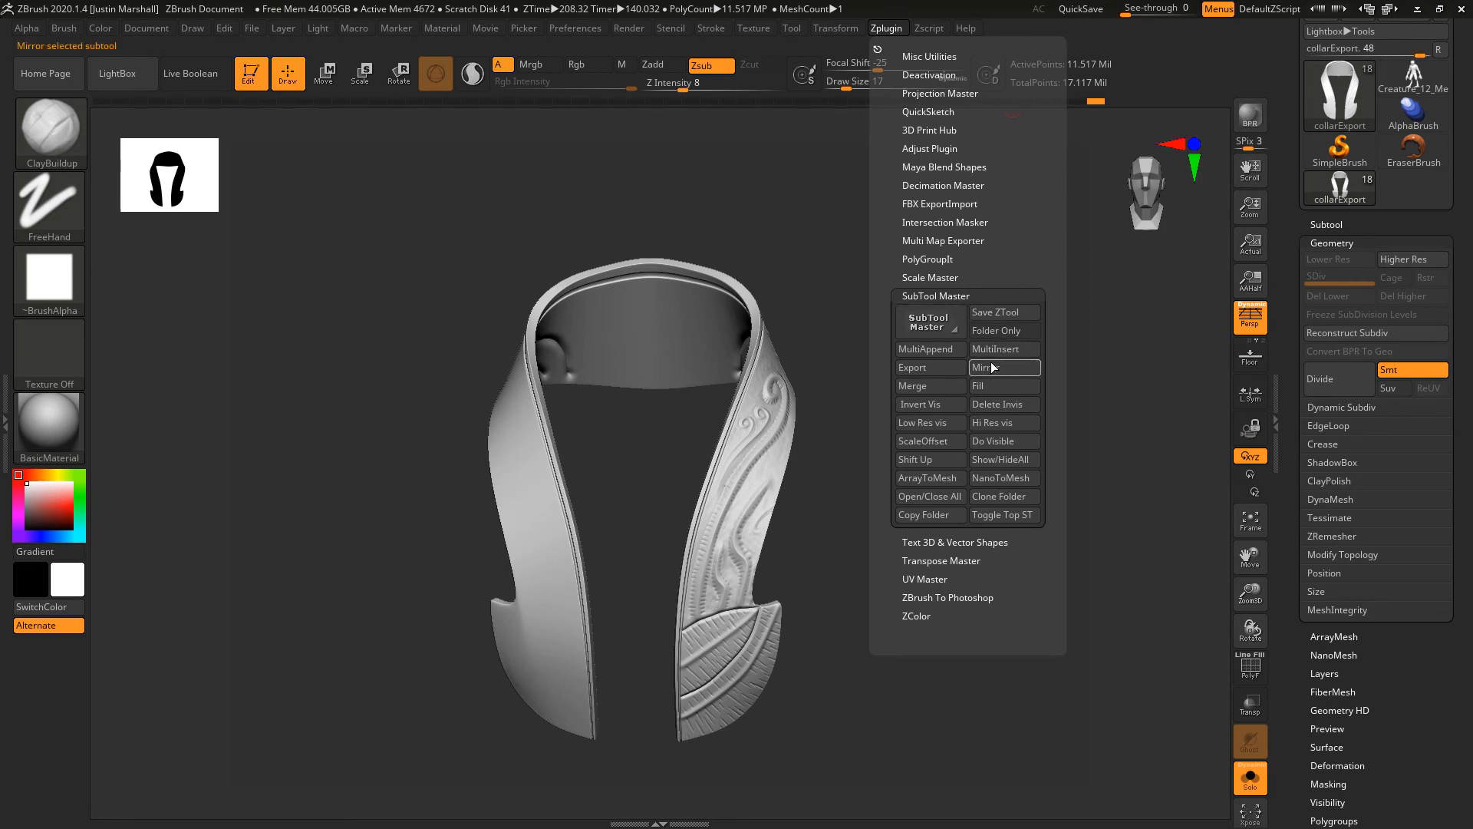
pyautogui.click(1003, 367)
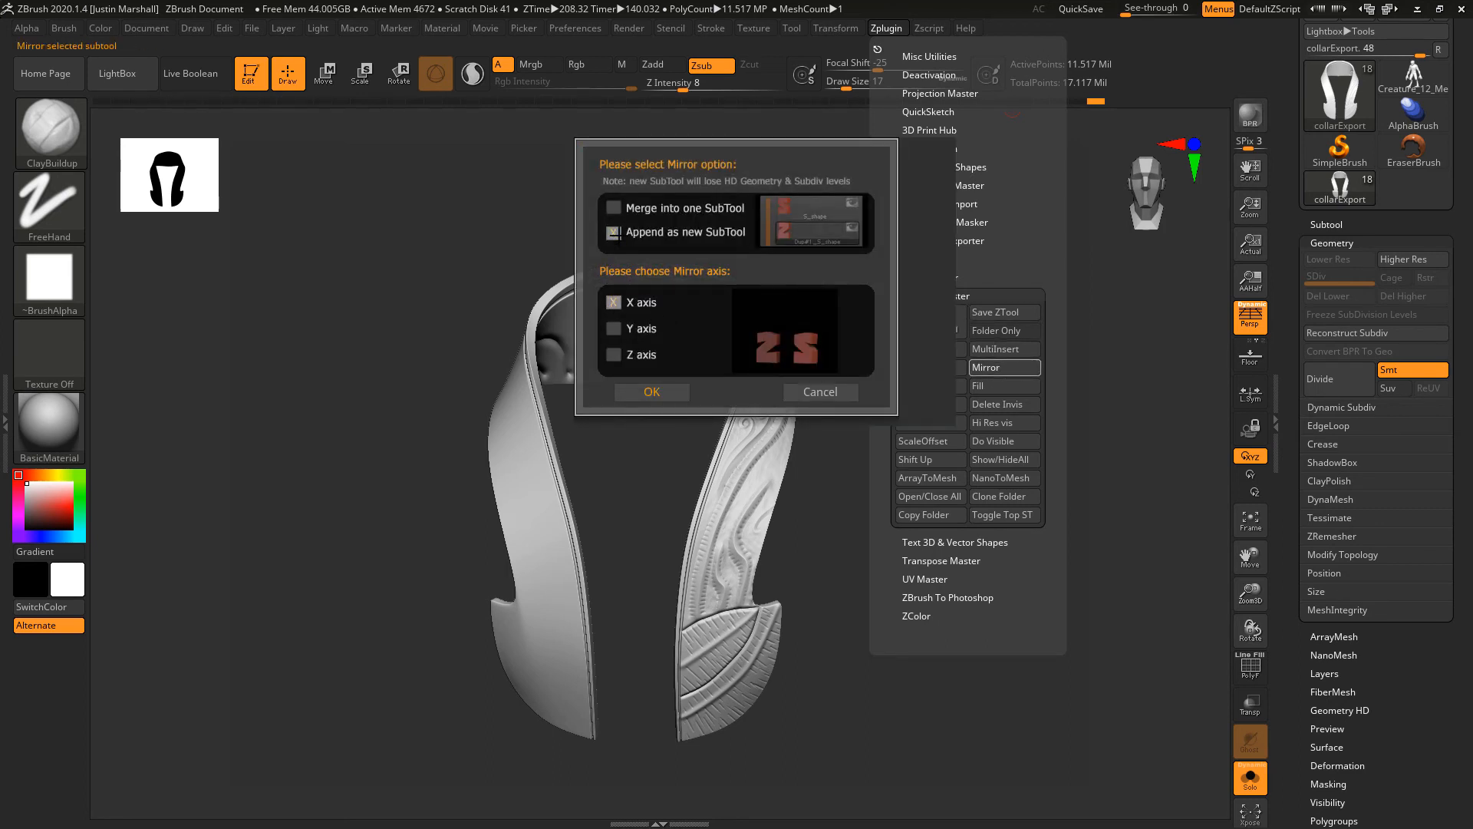
pyautogui.click(614, 232)
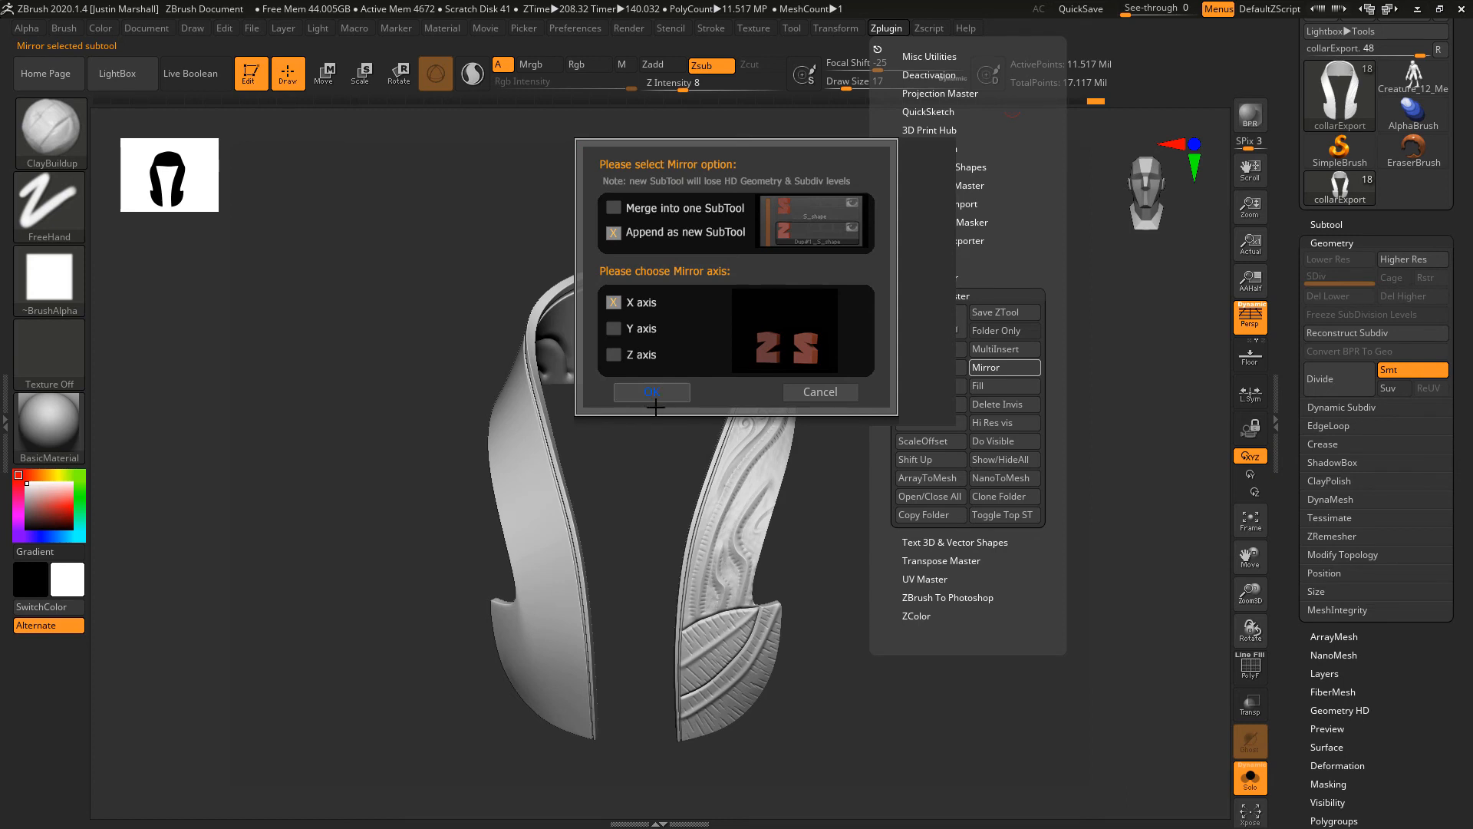
pyautogui.click(650, 393)
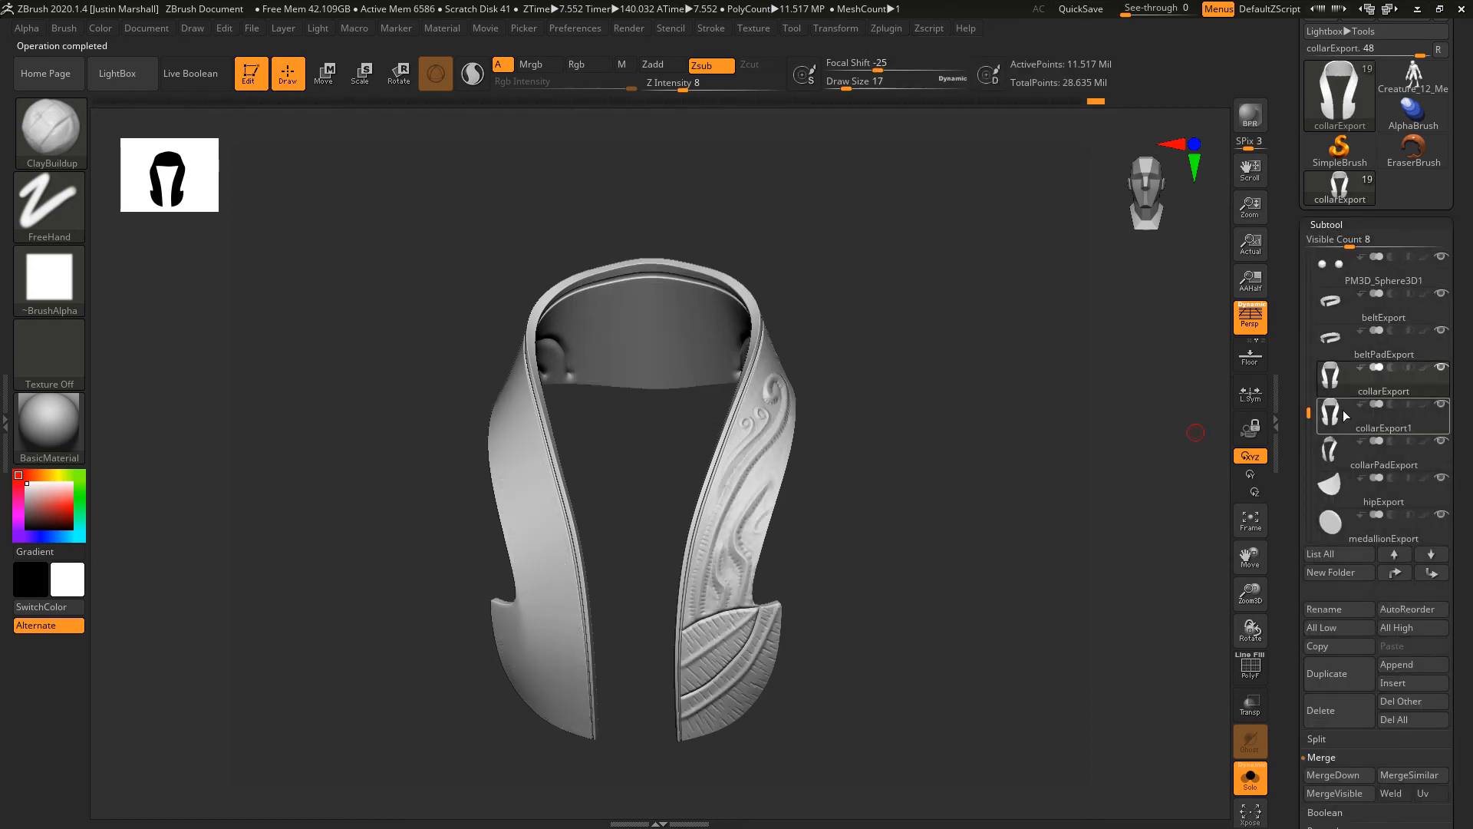
# Make collarExport1 the active subtool and expand Modify Topology under Geometry.
pyautogui.click(1384, 416)
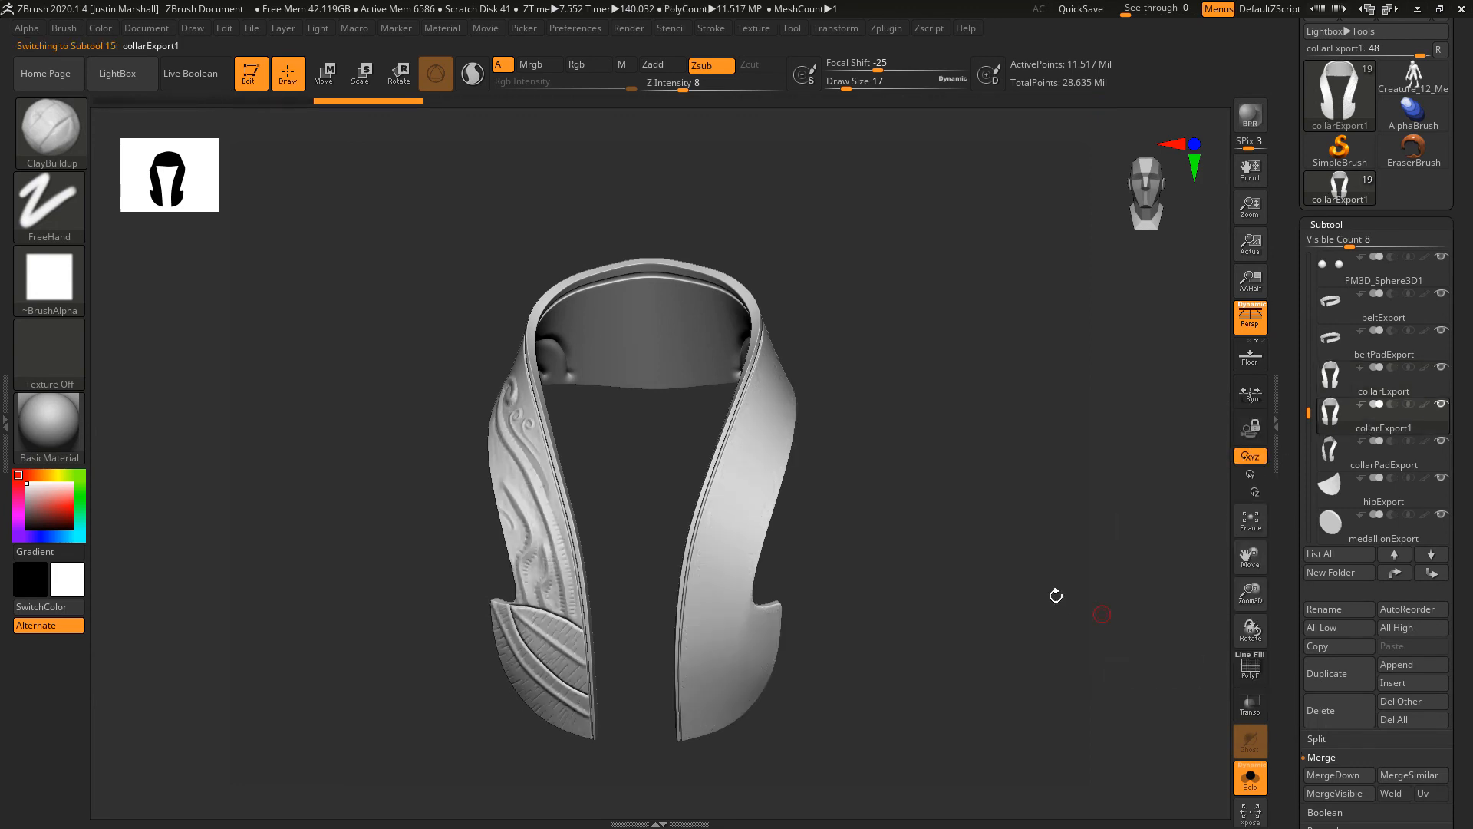
pyautogui.scroll(-3)
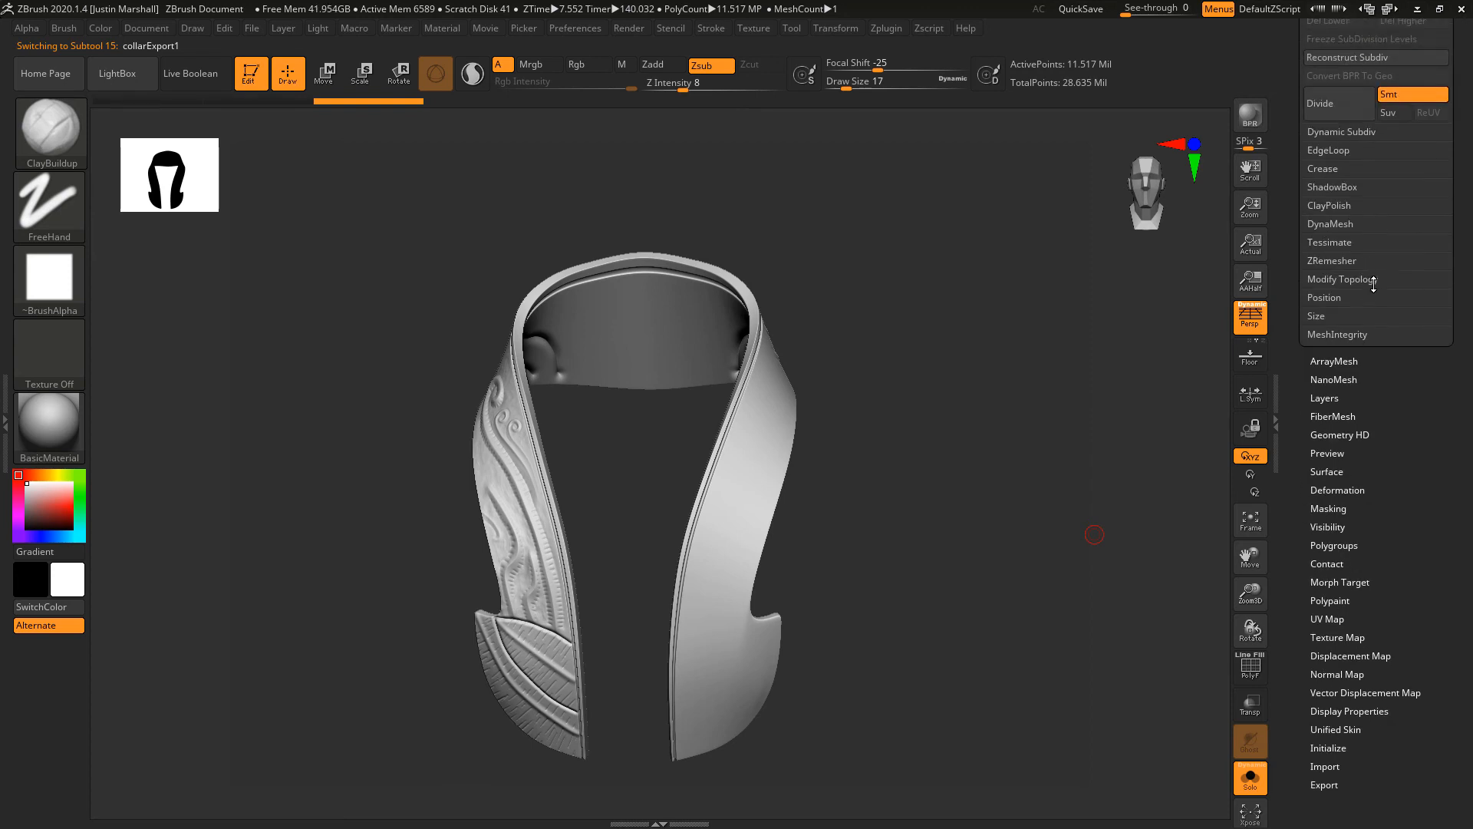
pyautogui.click(1341, 280)
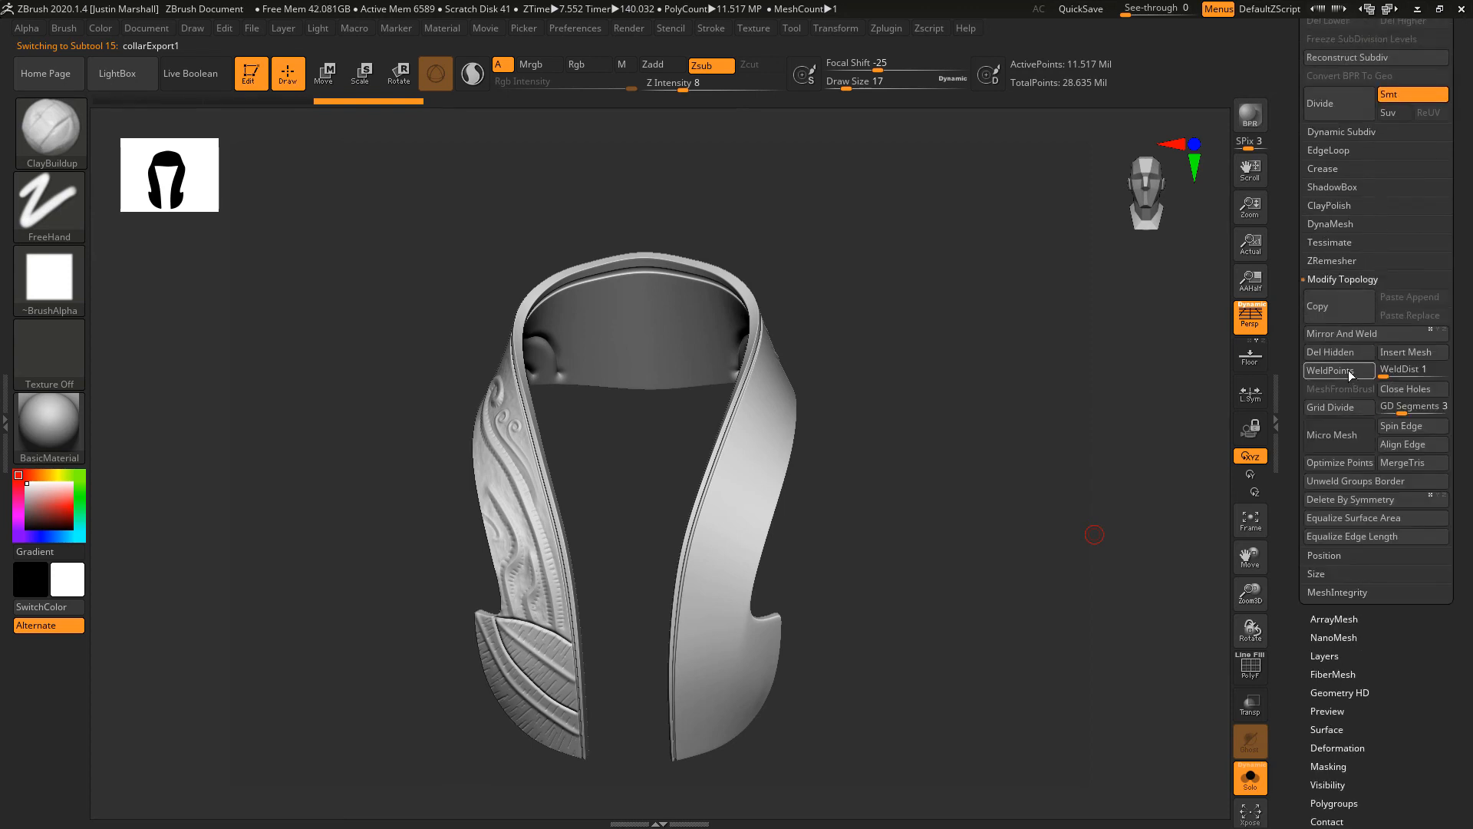